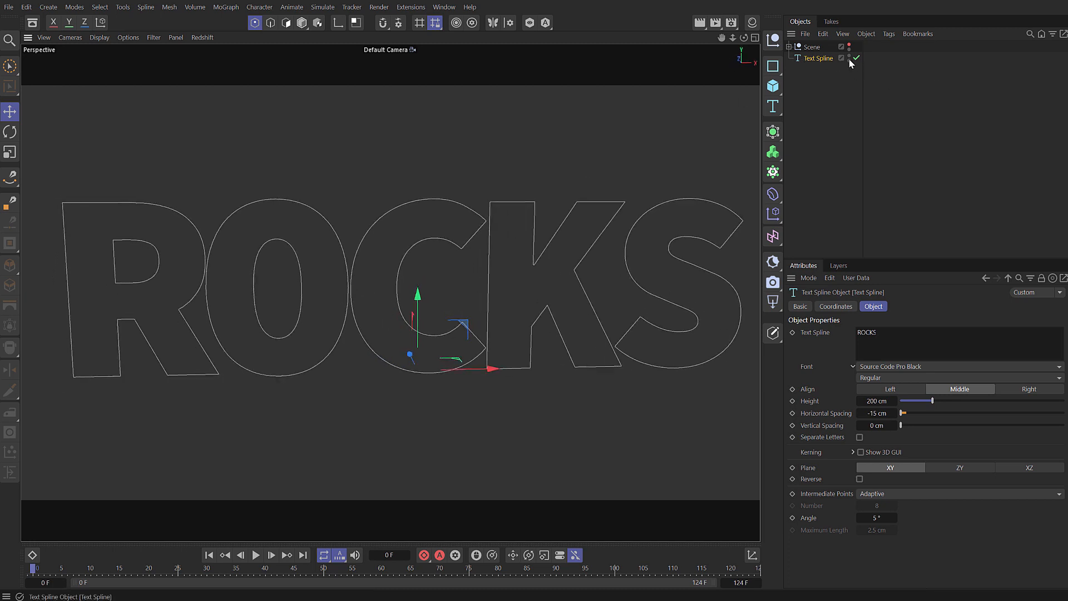
# - Hide the ROCKS text spline in the viewport and add a MoSpline object
pyautogui.click(850, 58)
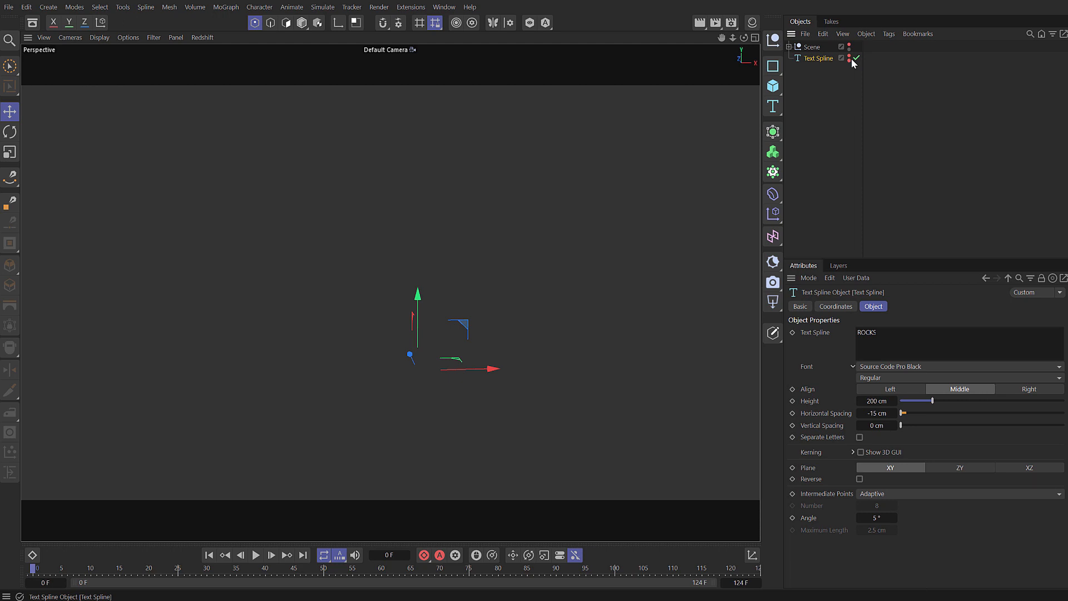
pyautogui.click(225, 7)
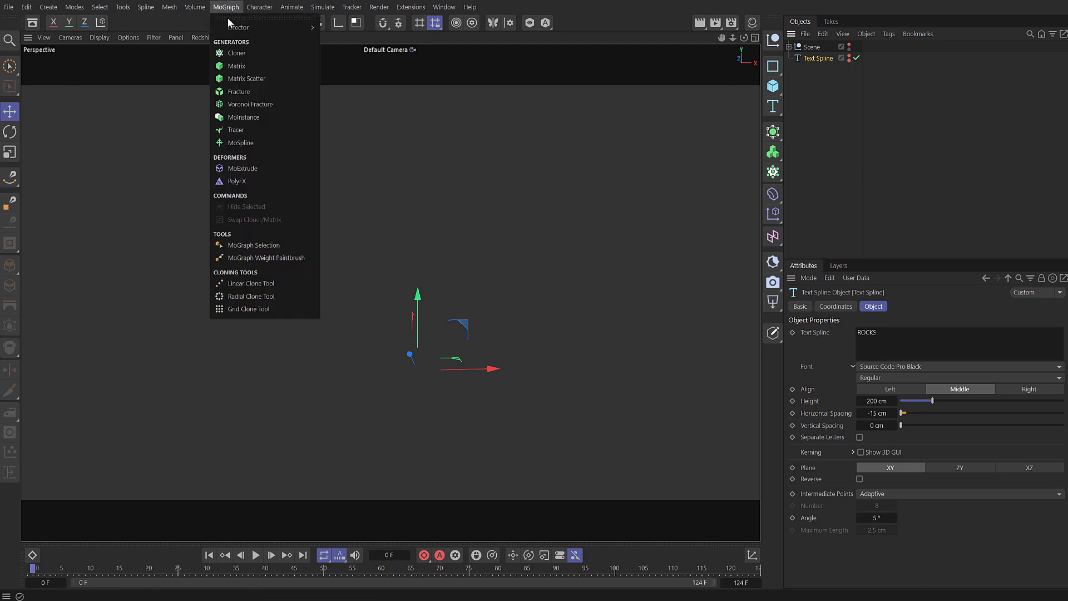
pyautogui.click(240, 143)
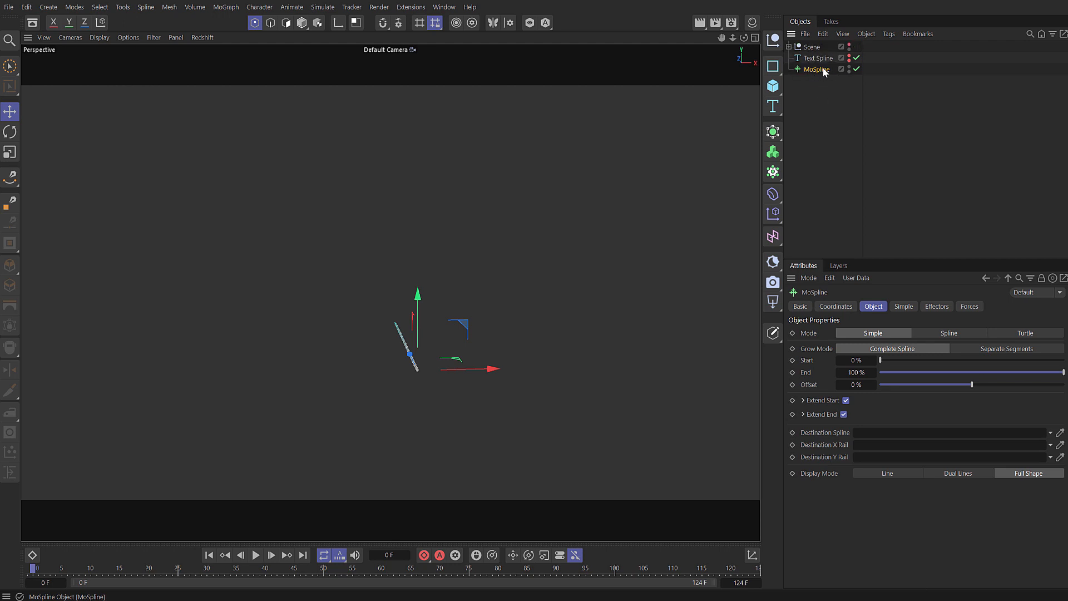
# - Set the MoSpline to Spline mode, sourcing Text Spline, with Line display mode
pyautogui.click(949, 333)
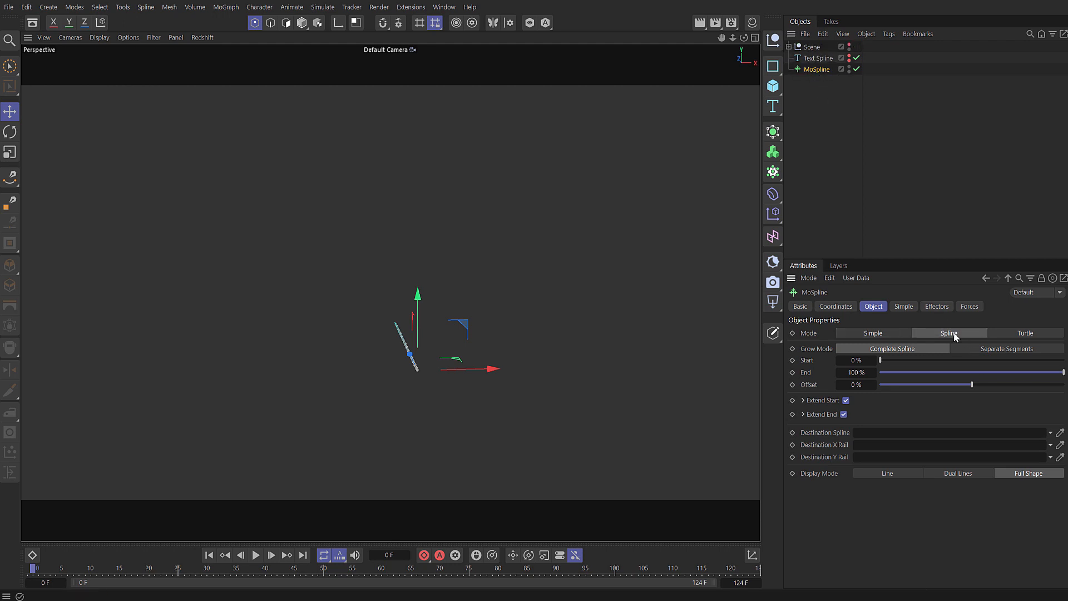
pyautogui.click(902, 306)
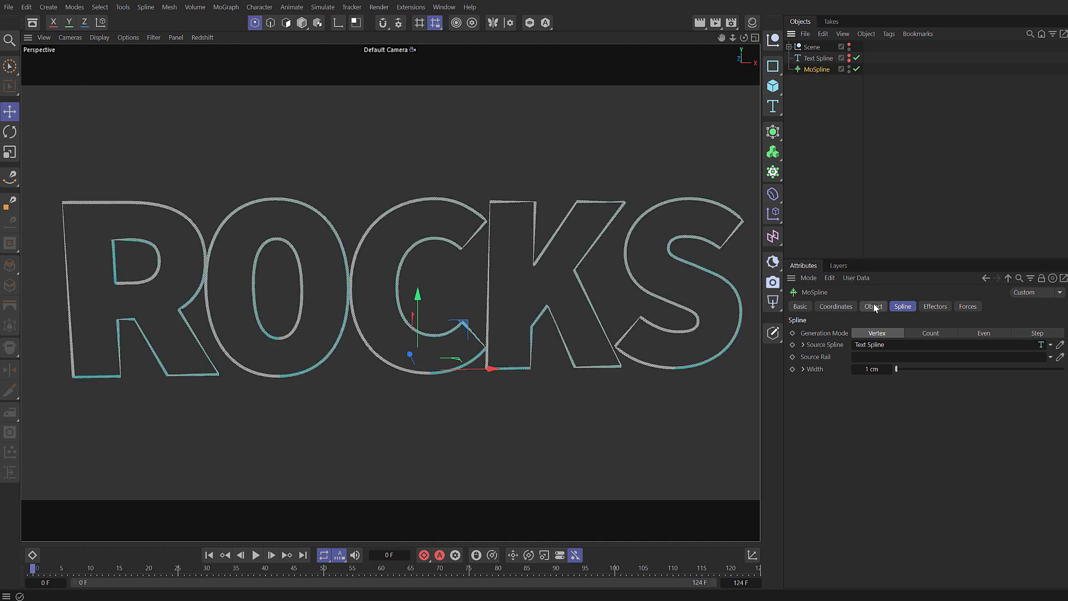
pyautogui.click(873, 307)
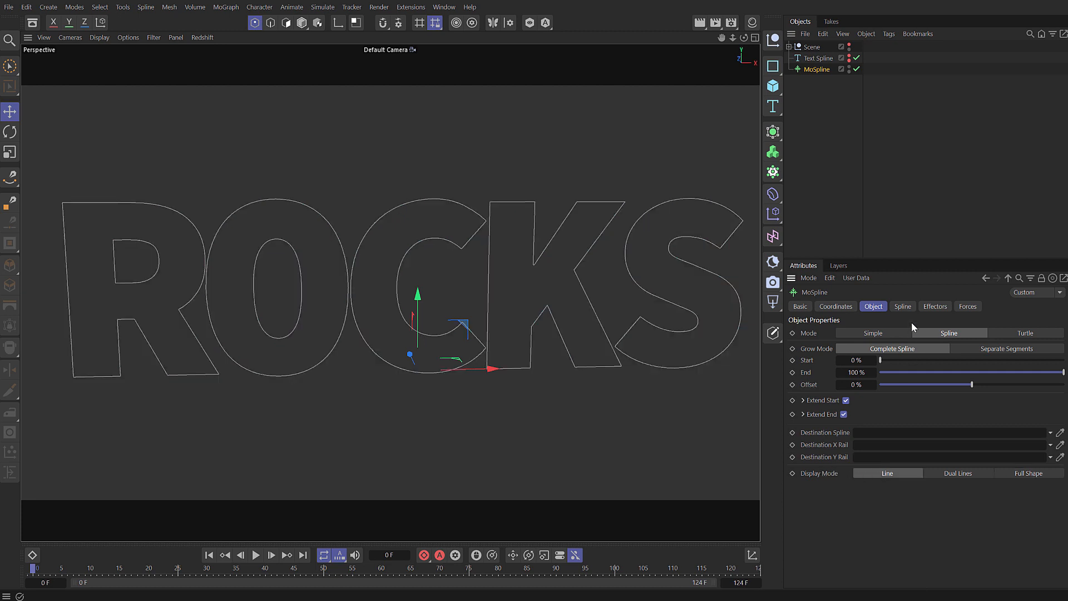
pyautogui.click(903, 306)
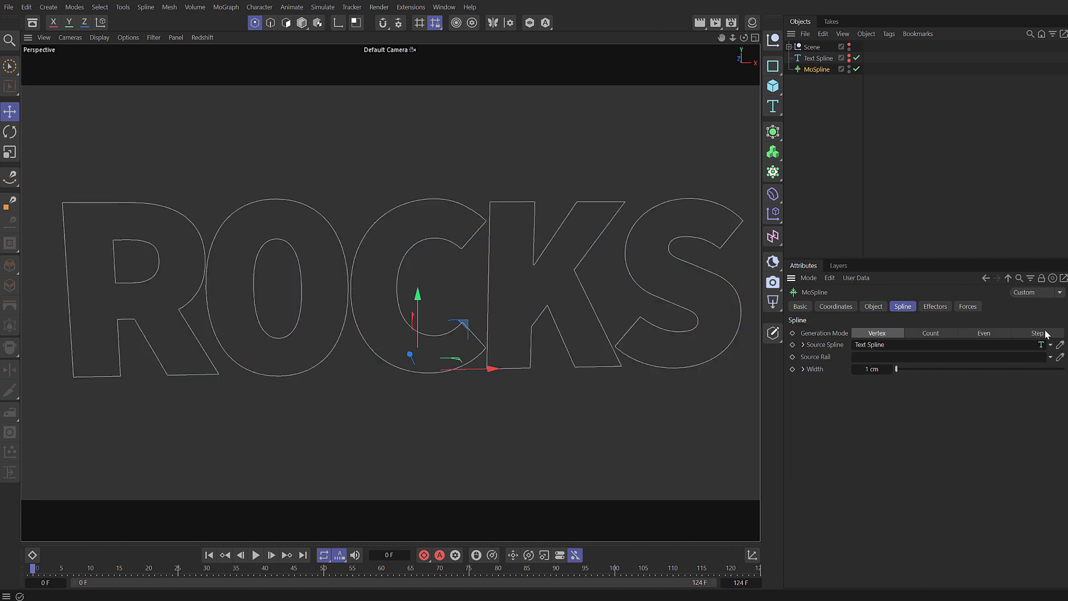
pyautogui.click(1038, 334)
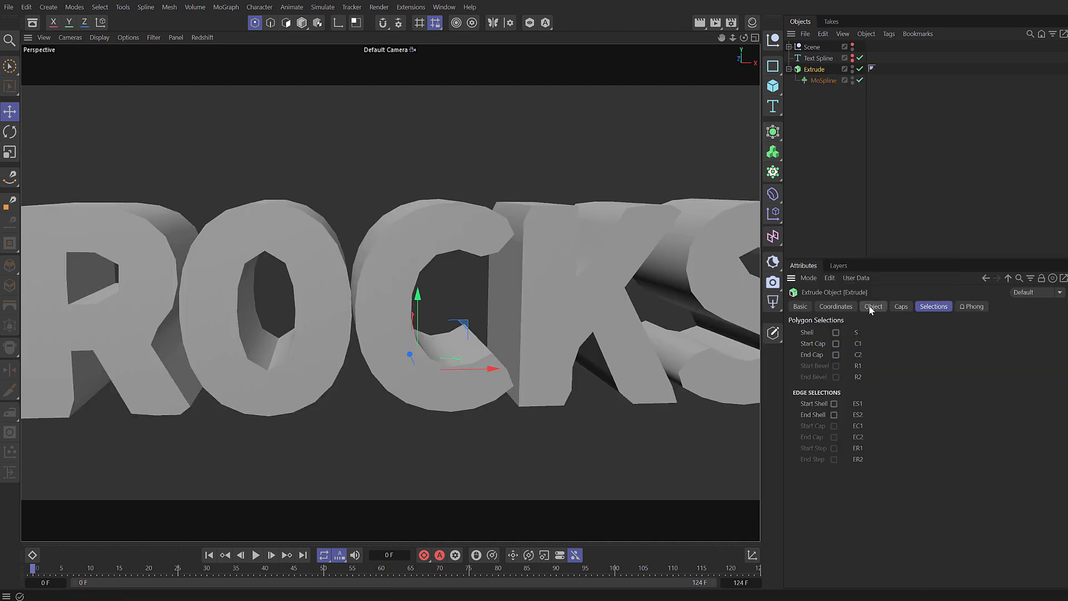
# - Extrude 30 cm with 3 subdivisions, a round 2 cm bevel and Delaunay caps
pyautogui.click(873, 306)
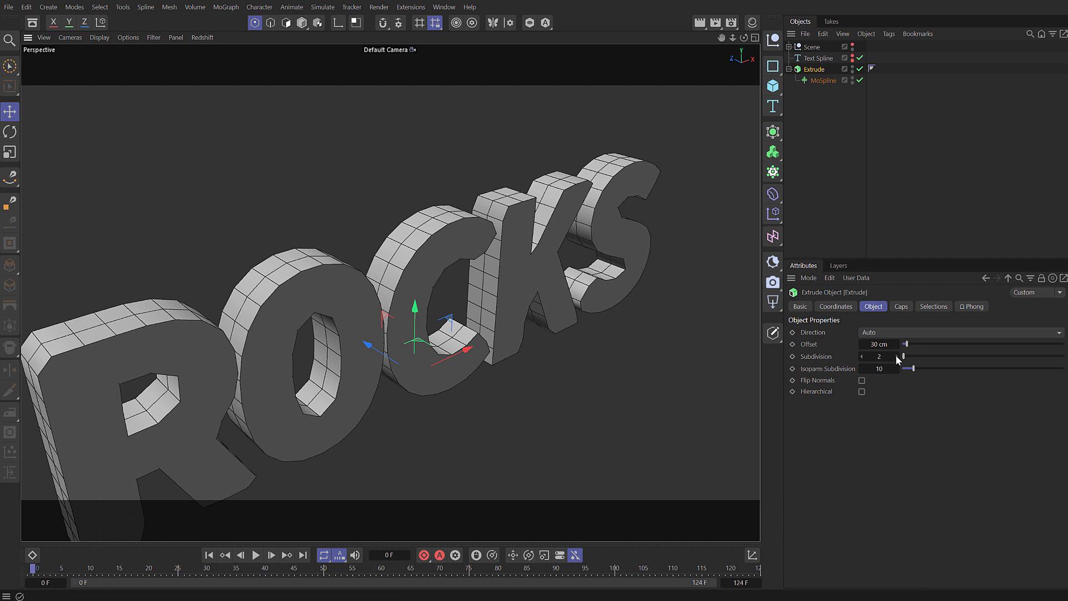
pyautogui.click(907, 356)
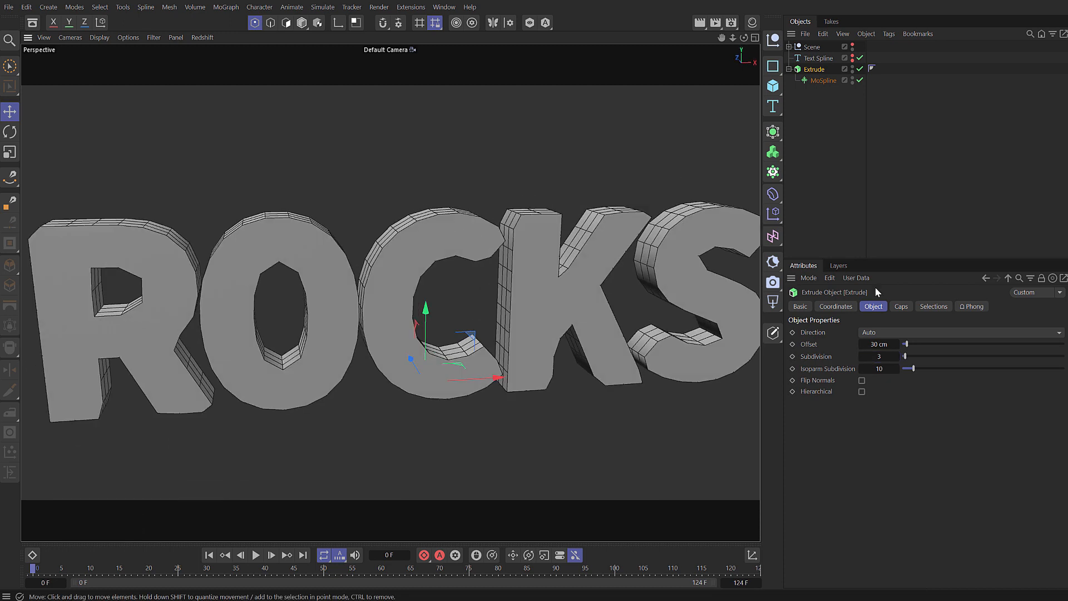
pyautogui.click(900, 306)
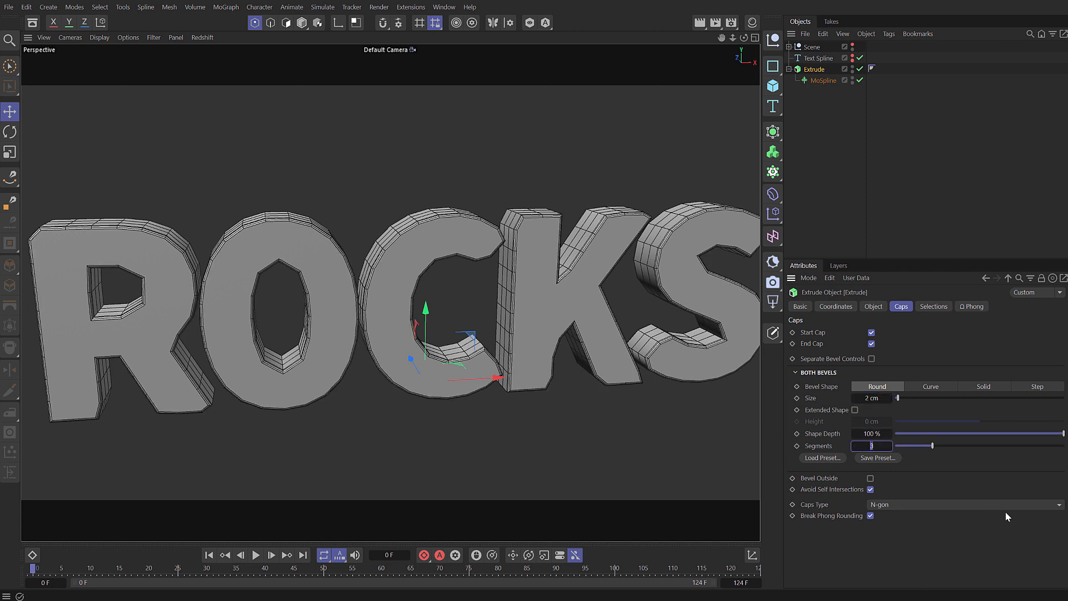
pyautogui.click(961, 504)
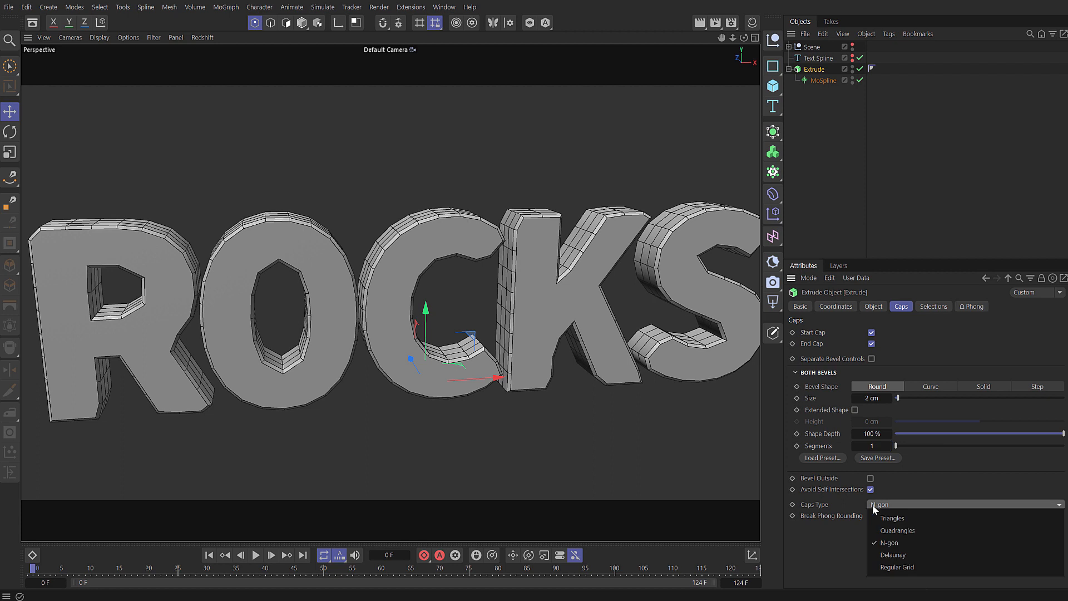
pyautogui.click(893, 555)
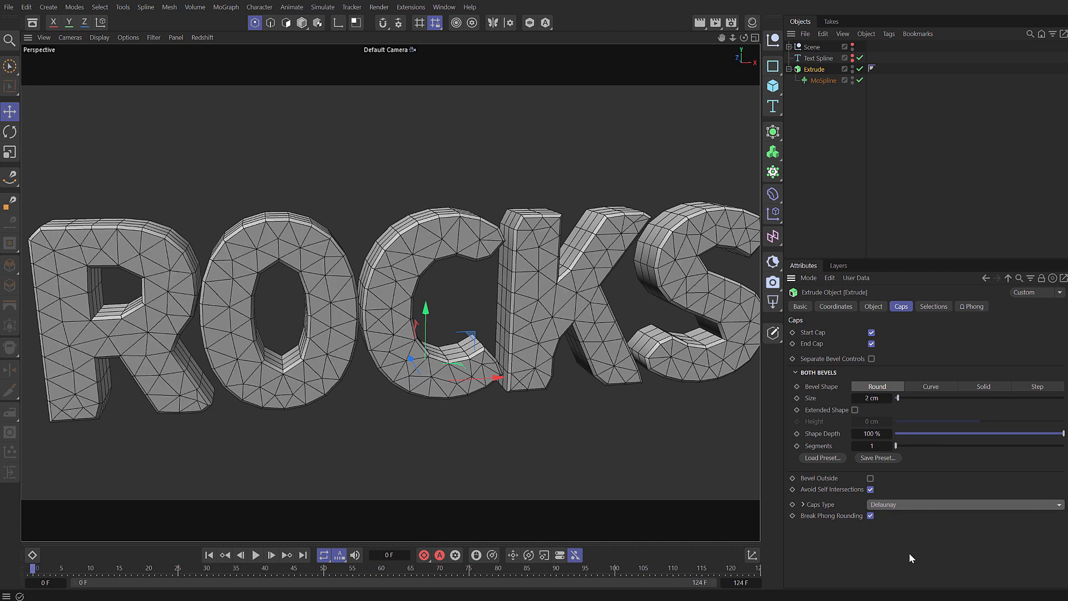
pyautogui.click(804, 504)
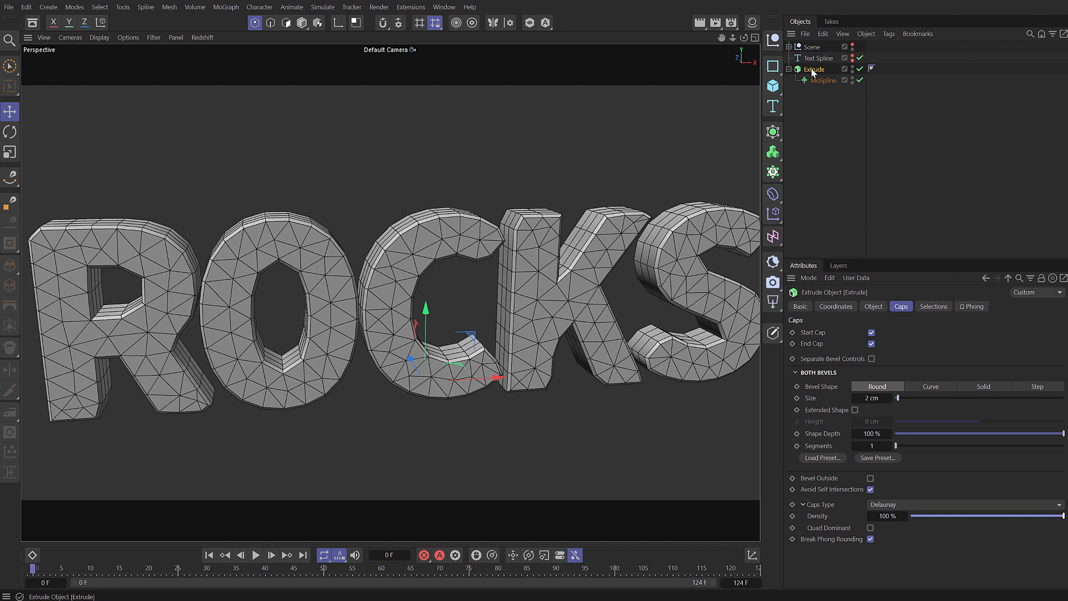
pyautogui.moveTo(259, 7)
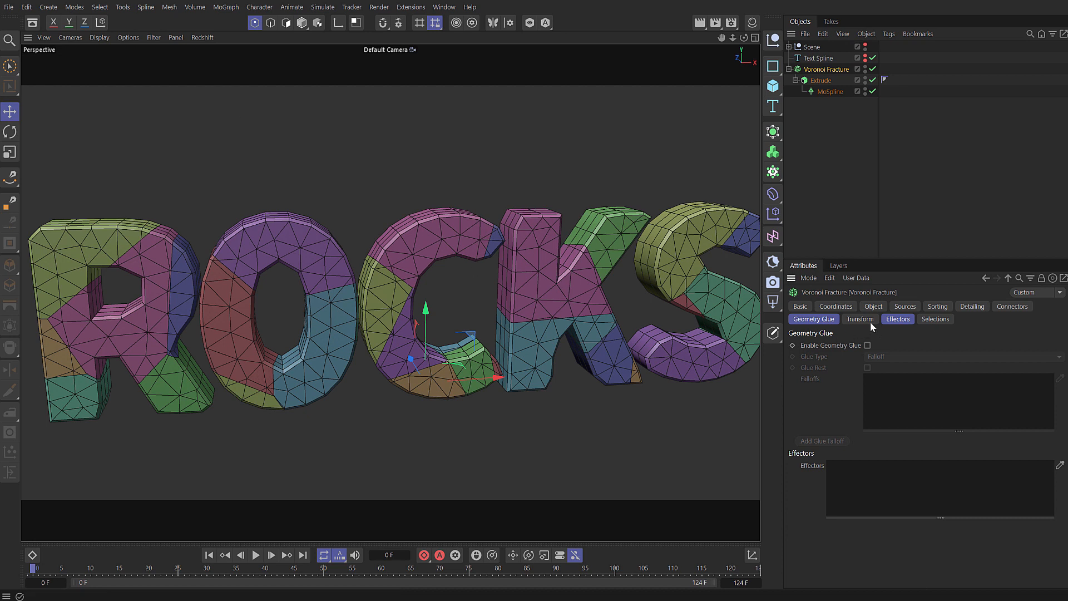
# - Set the Voronoi Fracture to 200 points and glue pieces into 100 clusters
pyautogui.click(905, 306)
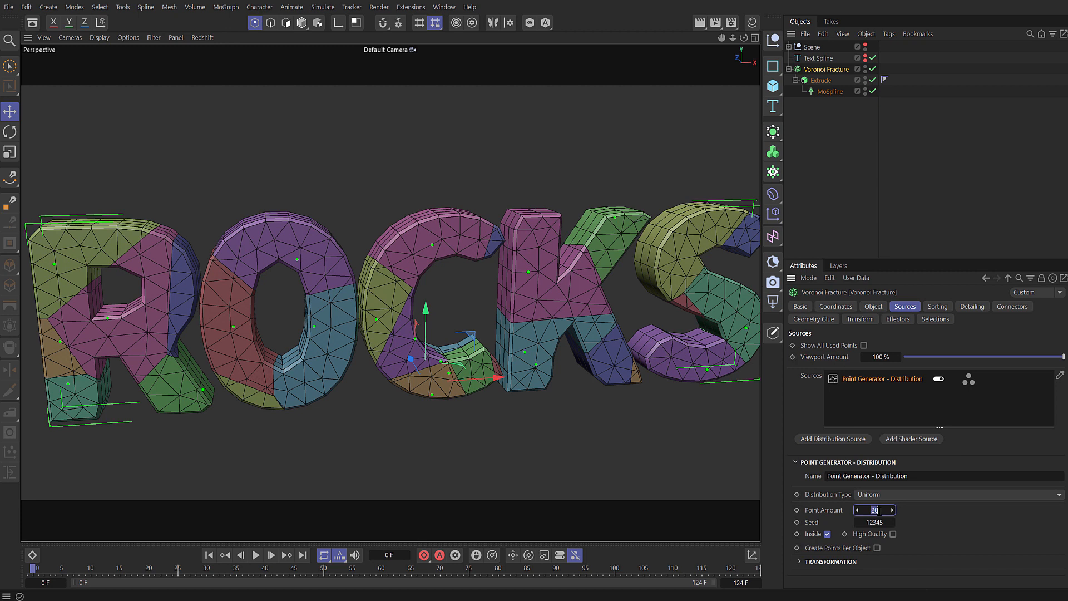
pyautogui.write('200')
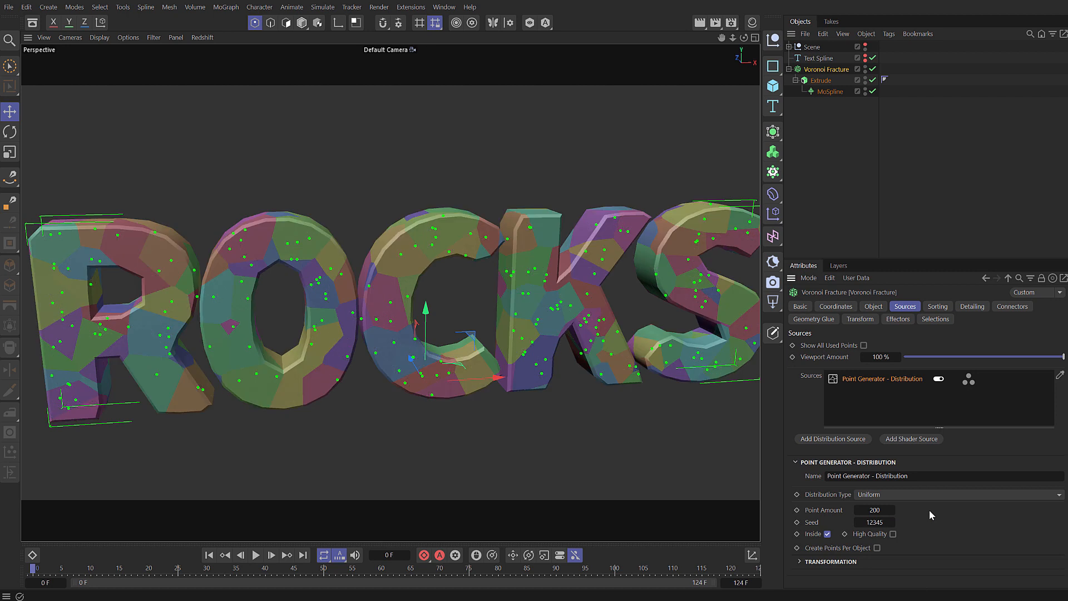
pyautogui.click(814, 319)
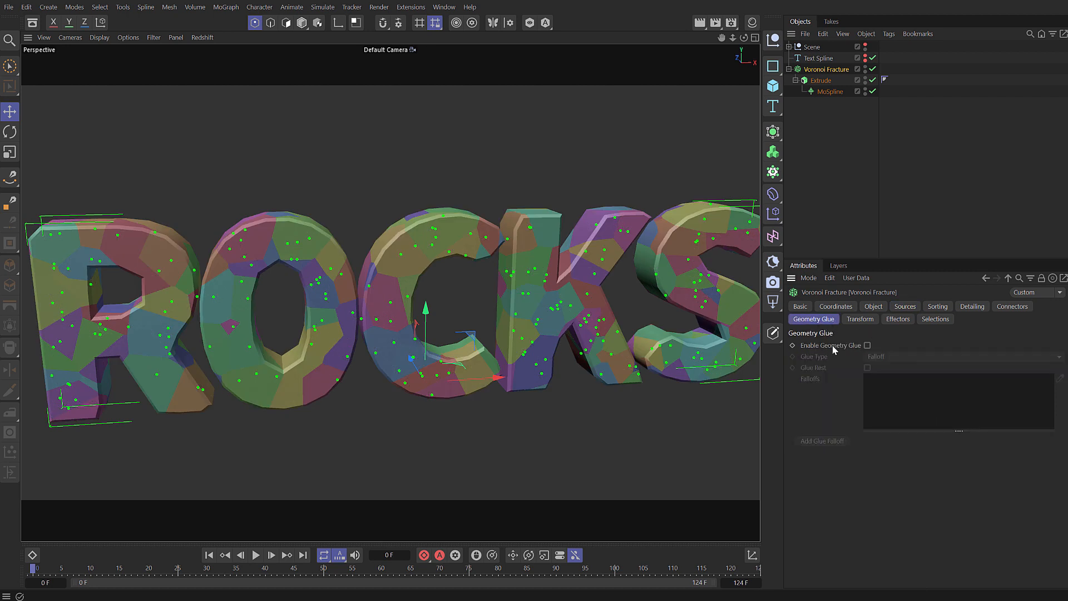
pyautogui.click(869, 346)
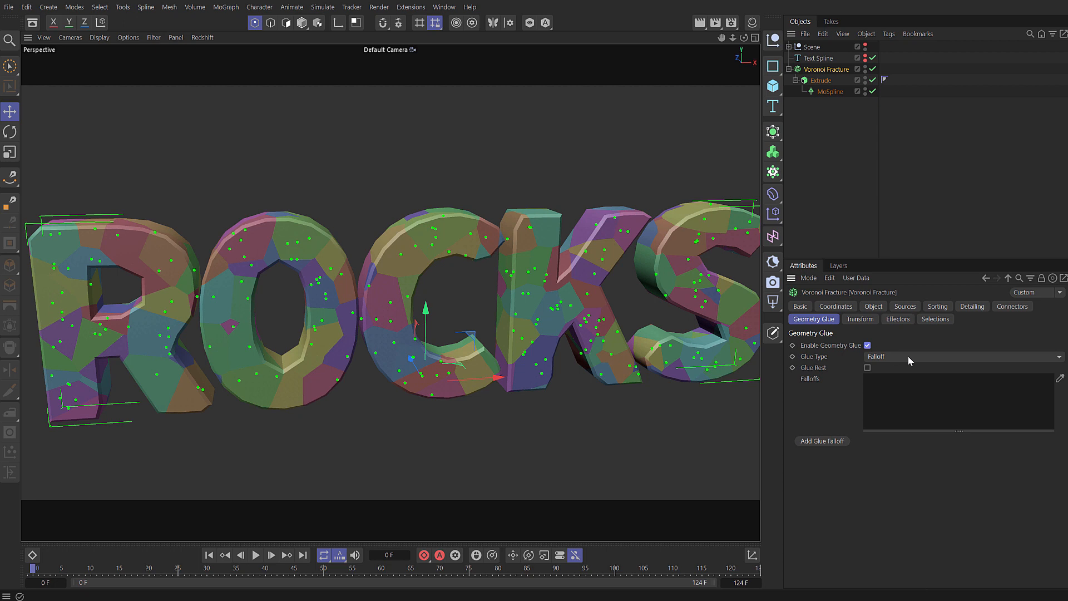
pyautogui.click(961, 356)
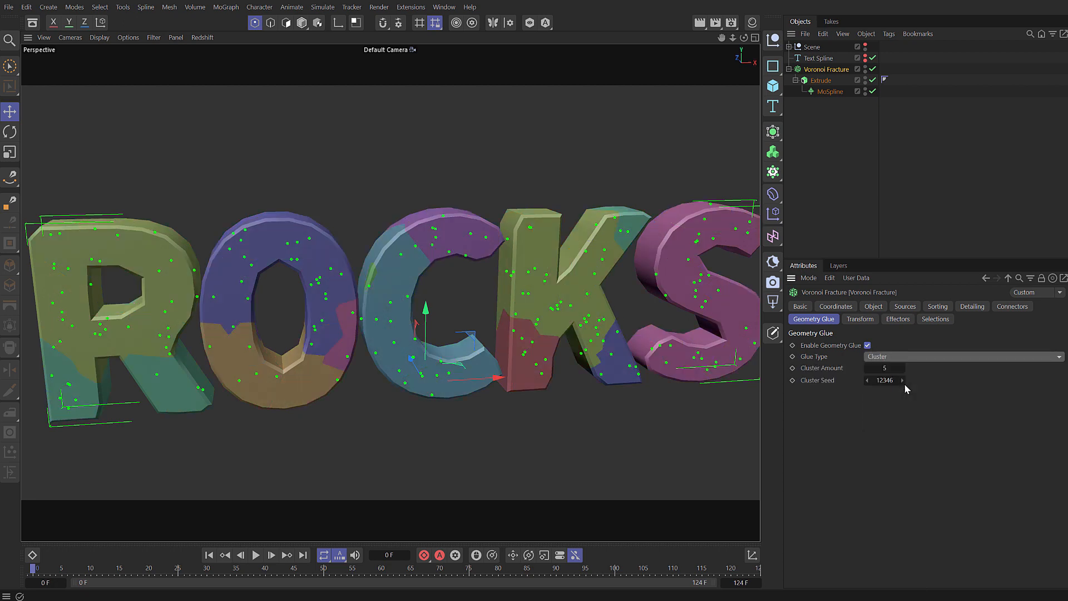
pyautogui.click(883, 368)
pyautogui.write('100')
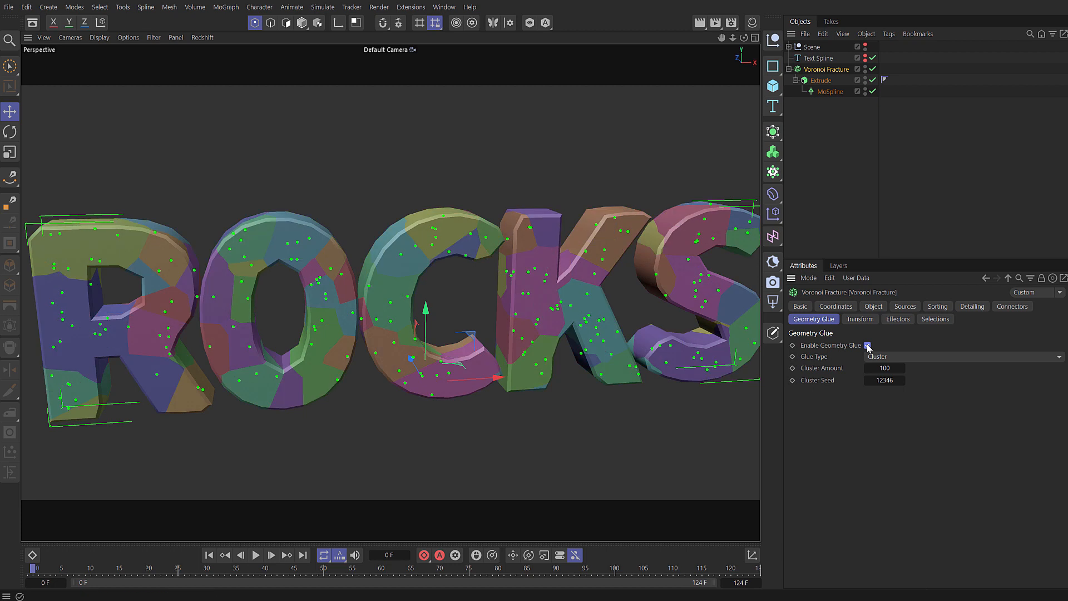
# - Hide the fracture's source points and try a different cluster seed
pyautogui.click(867, 345)
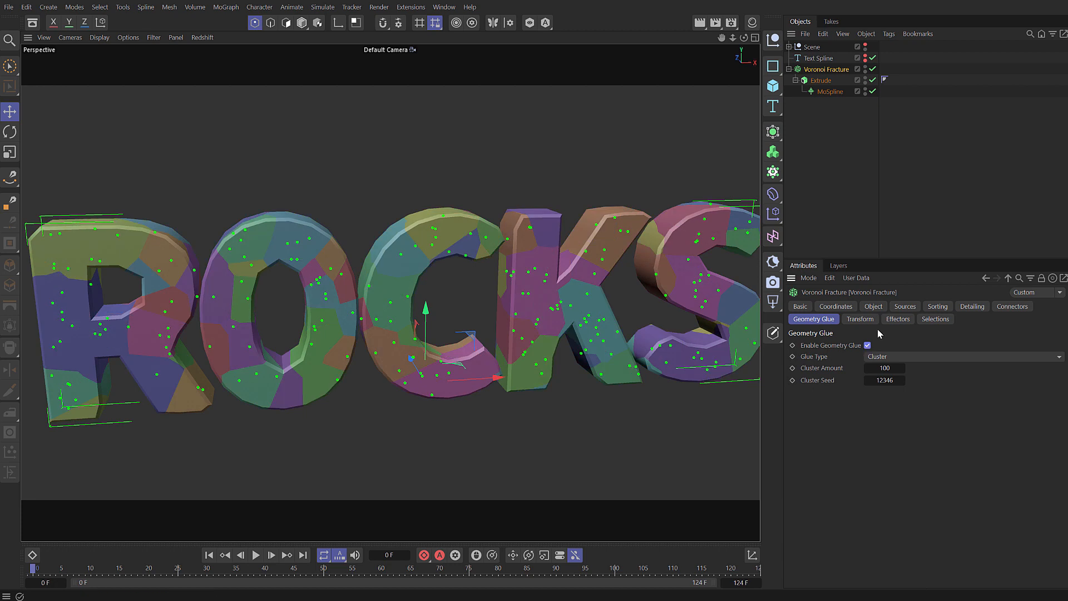
pyautogui.click(905, 307)
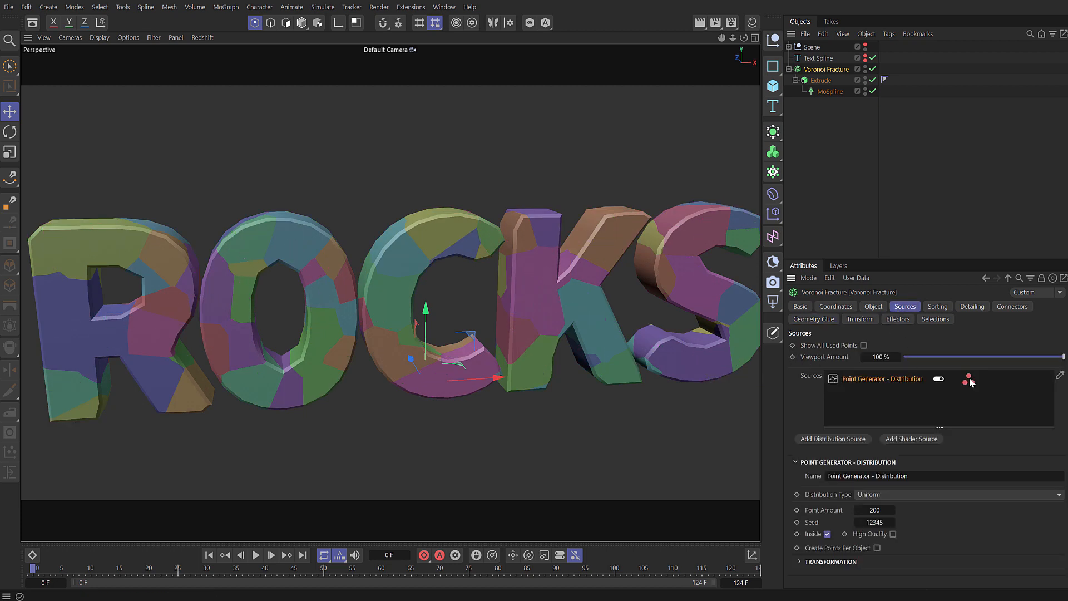
pyautogui.click(813, 319)
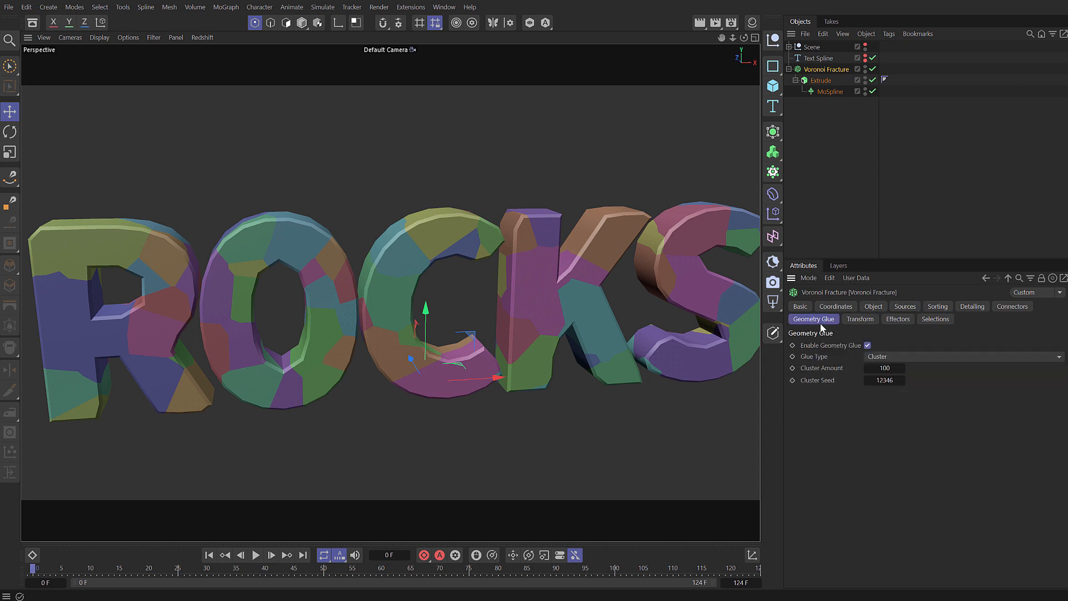
pyautogui.moveTo(902, 384)
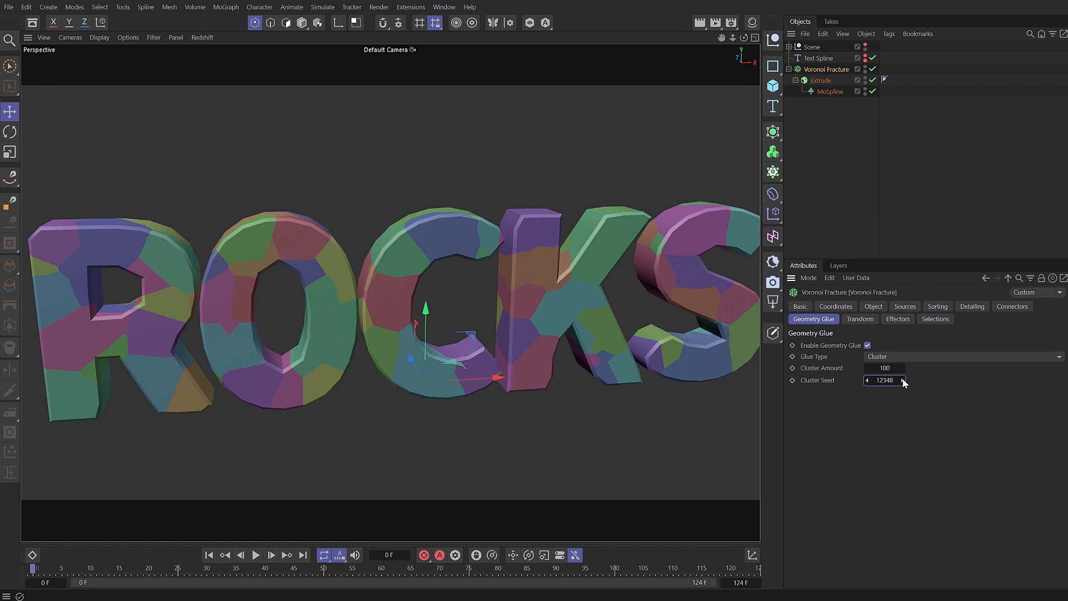
pyautogui.click(896, 379)
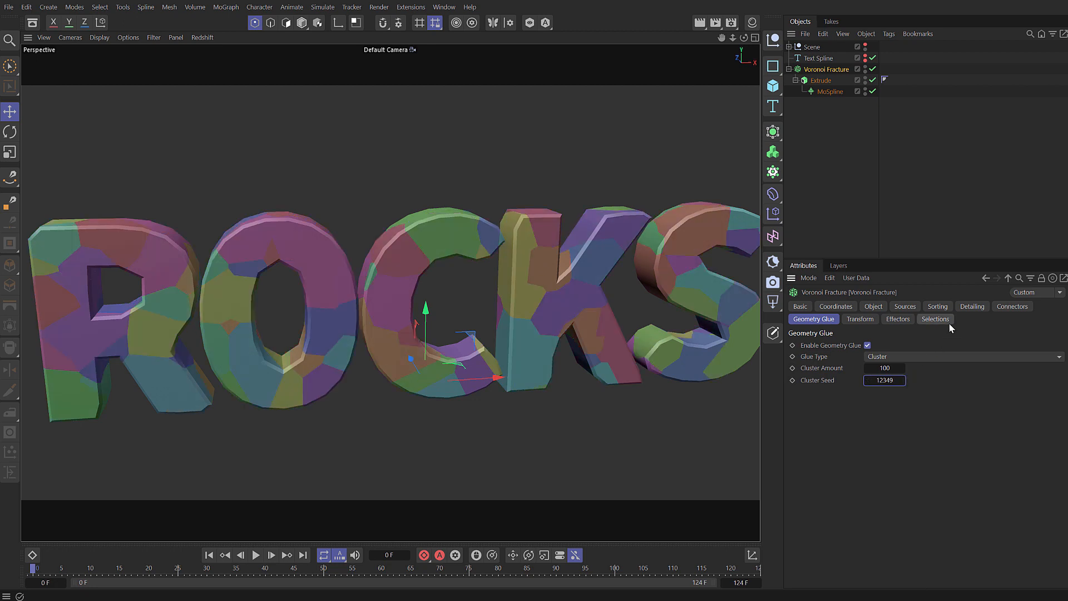
pyautogui.click(972, 306)
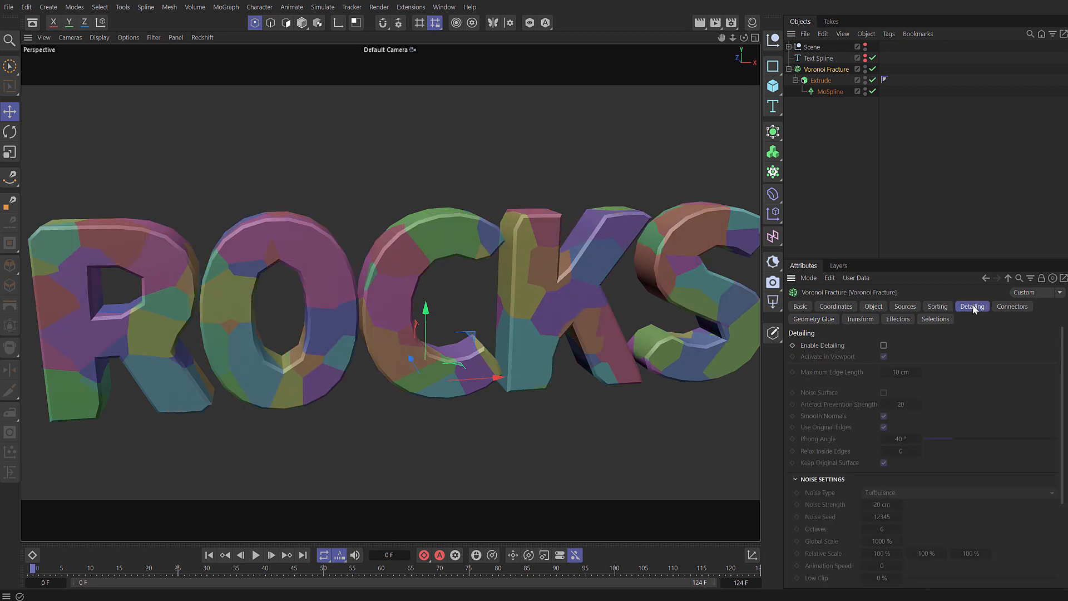
# - Enable detailing noise without keeping the original surface, with noise strength 15 cm
pyautogui.click(884, 345)
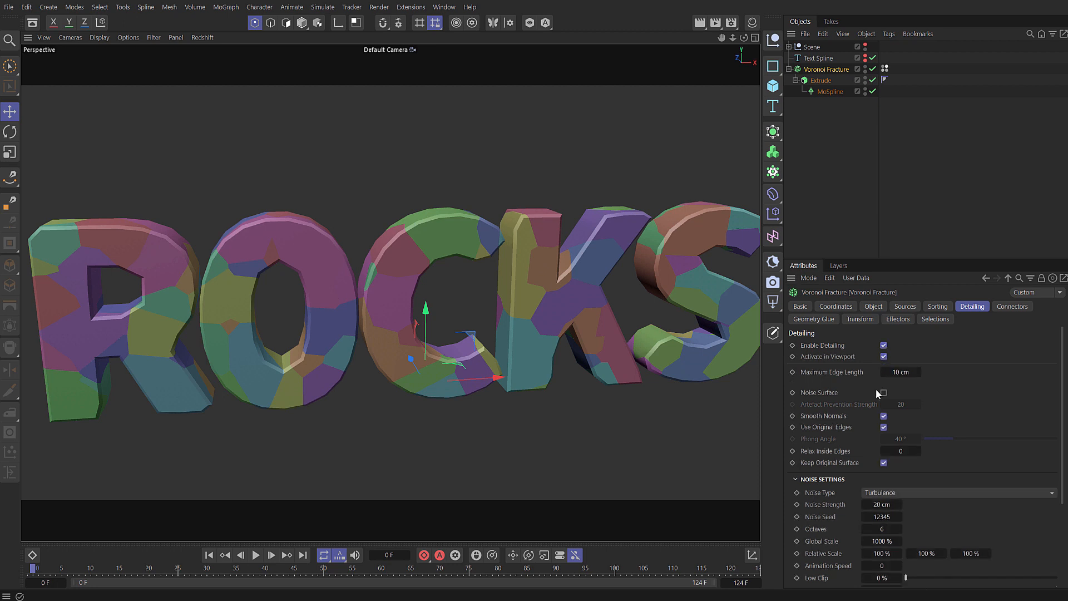
pyautogui.click(884, 427)
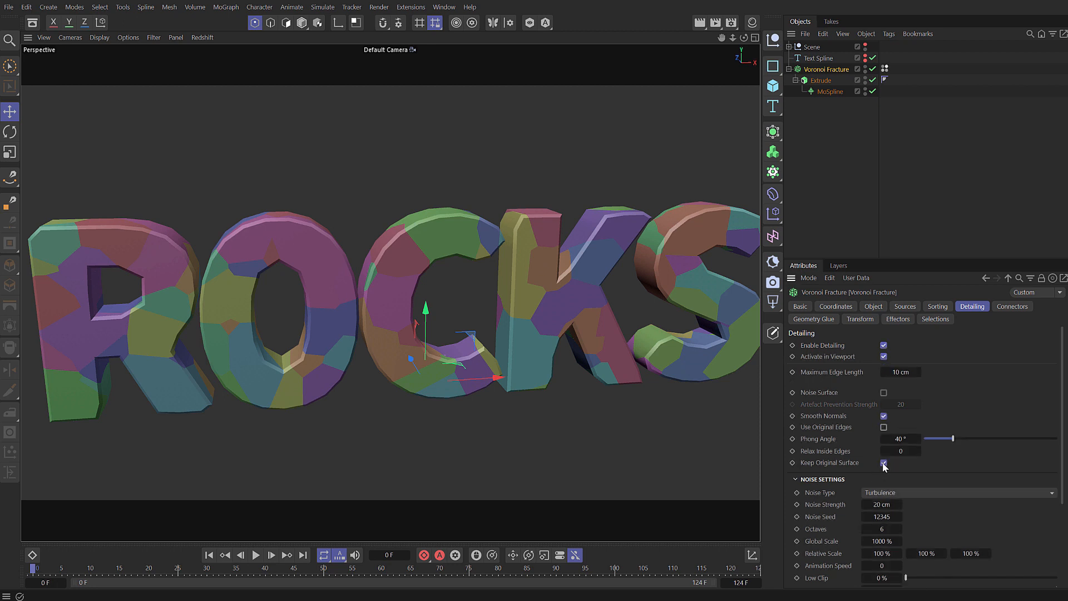
pyautogui.click(884, 462)
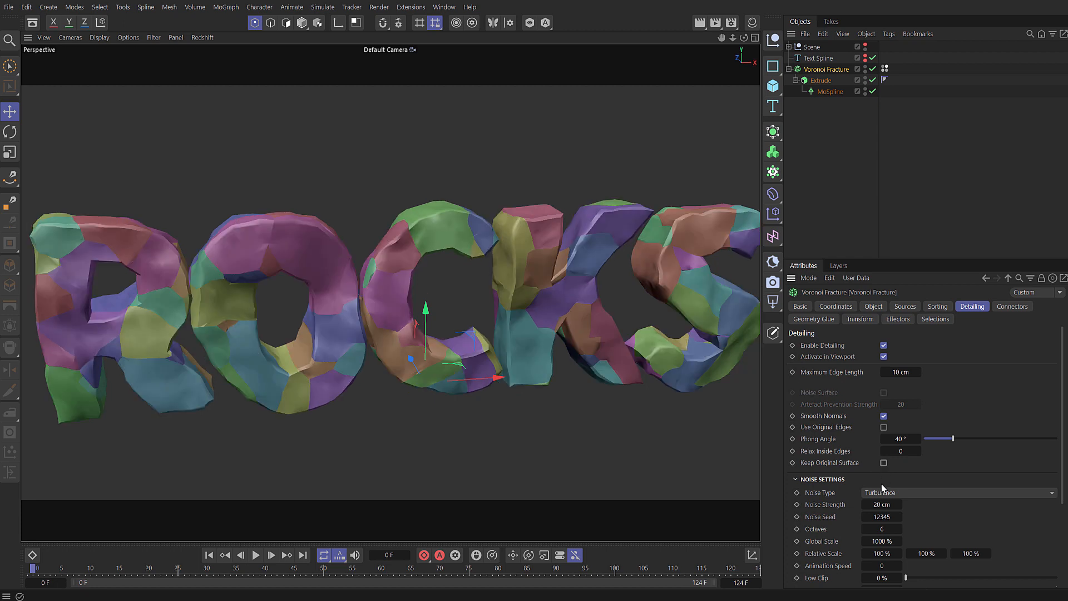
pyautogui.click(881, 504)
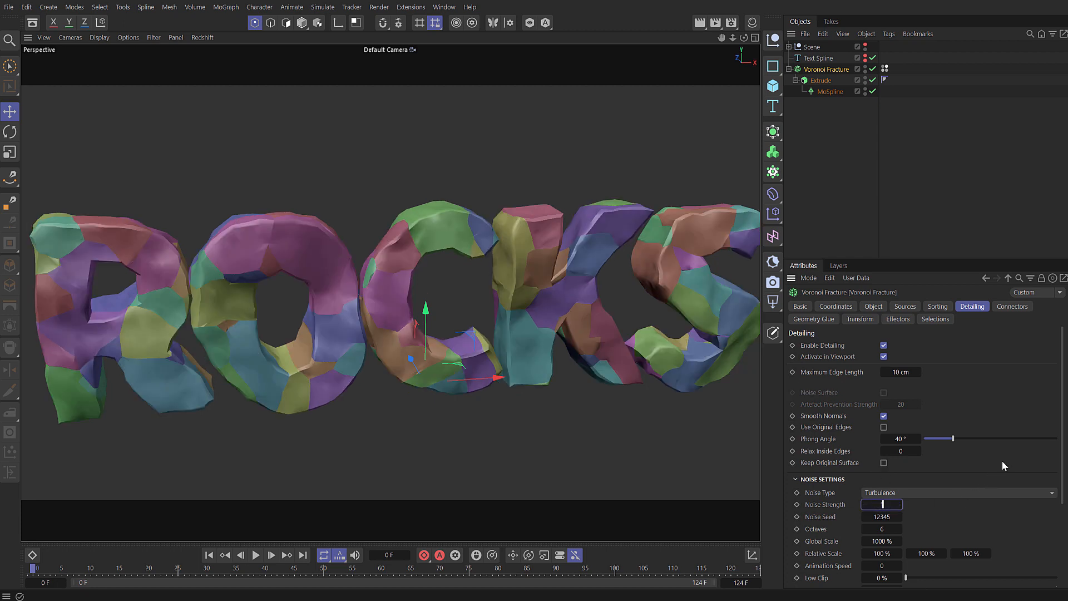
pyautogui.write('15 cm')
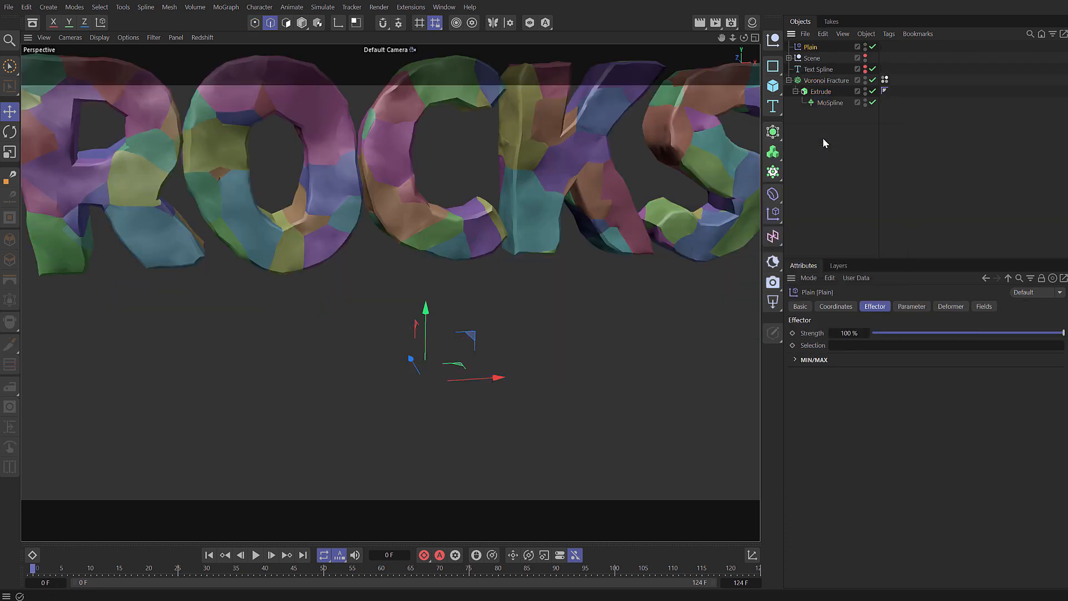
# - Enable uniform scaling on the Scale effector with a -0.03 scale
pyautogui.click(911, 306)
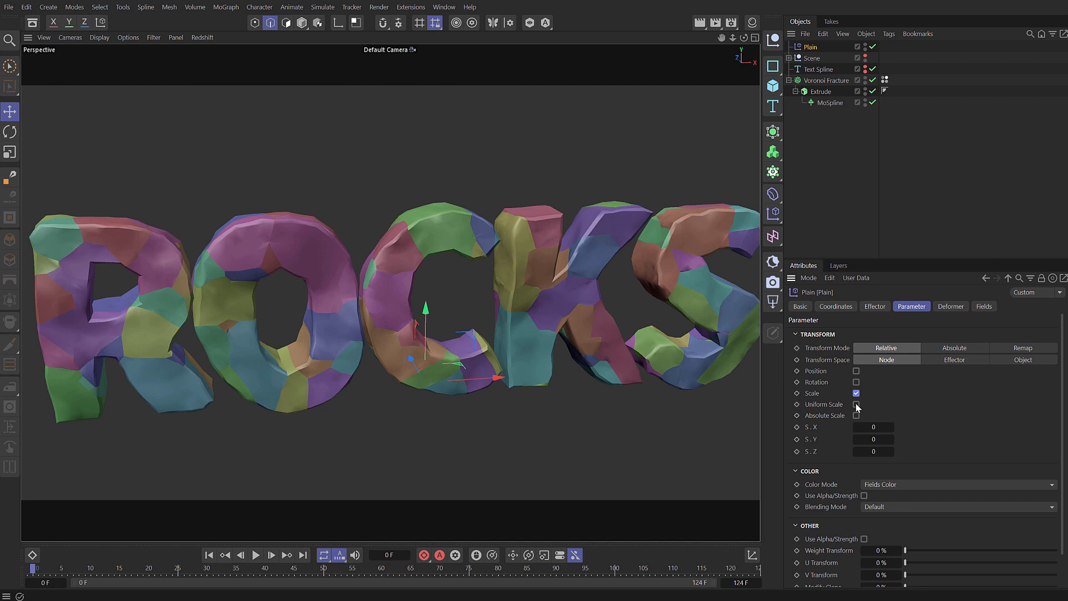
pyautogui.click(856, 404)
pyautogui.write('Scale')
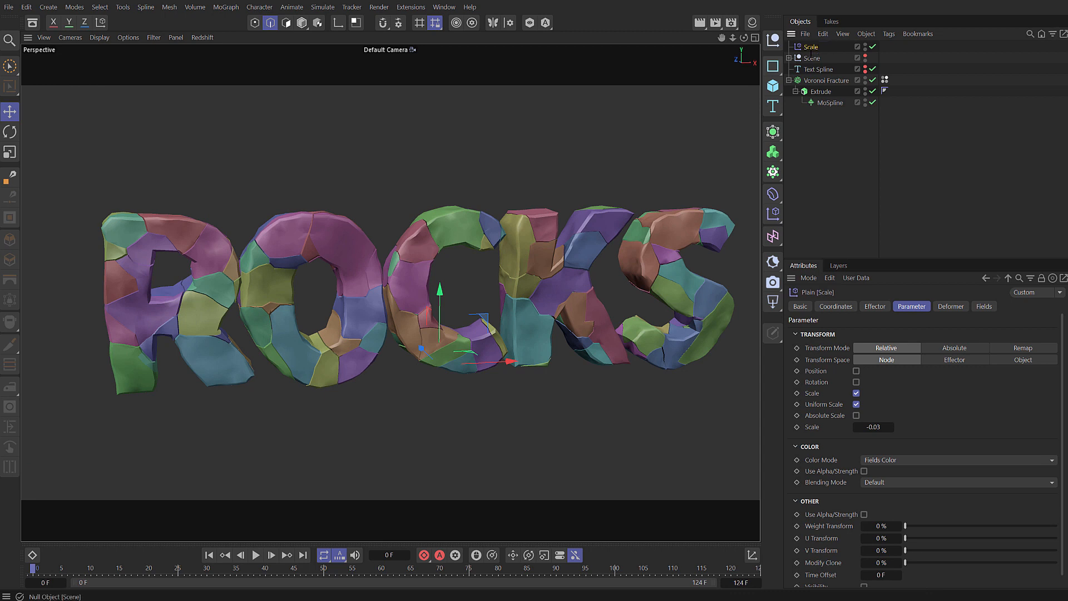
# - With Voronoi Fracture selected, add a Remesh object through a 'remesh' Commander search
pyautogui.click(827, 80)
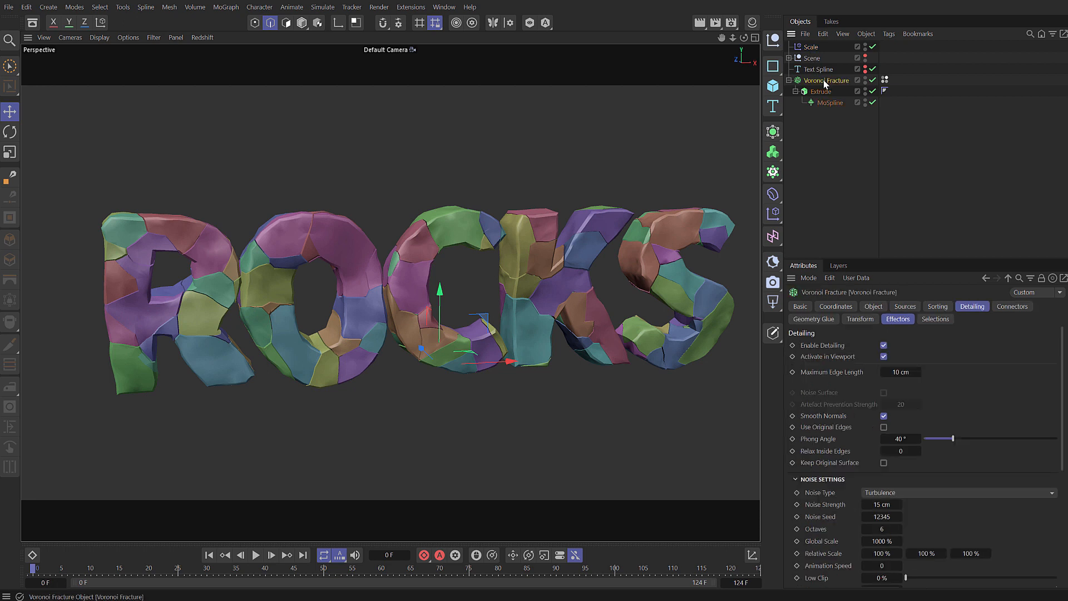
pyautogui.write('remesh')
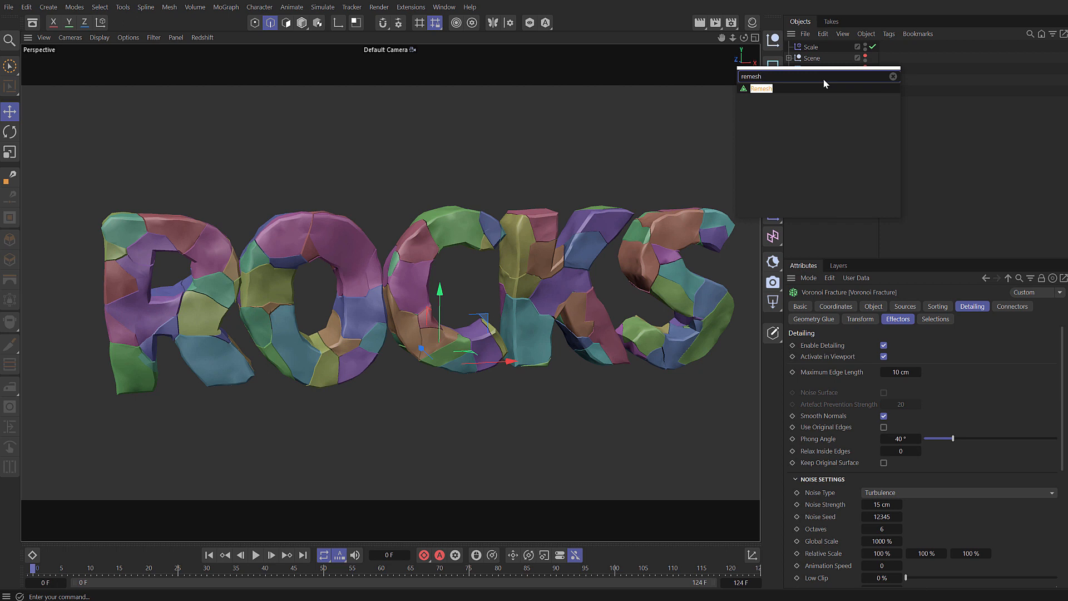
pyautogui.click(761, 88)
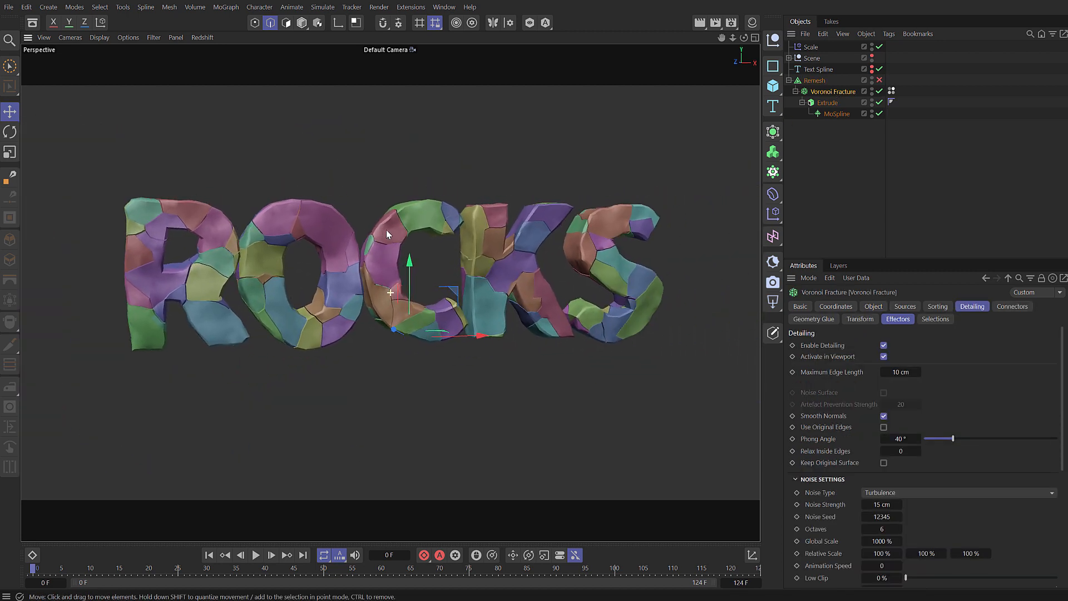
# - Set the fracture's Scale Cells Y value to 0.1
pyautogui.click(874, 306)
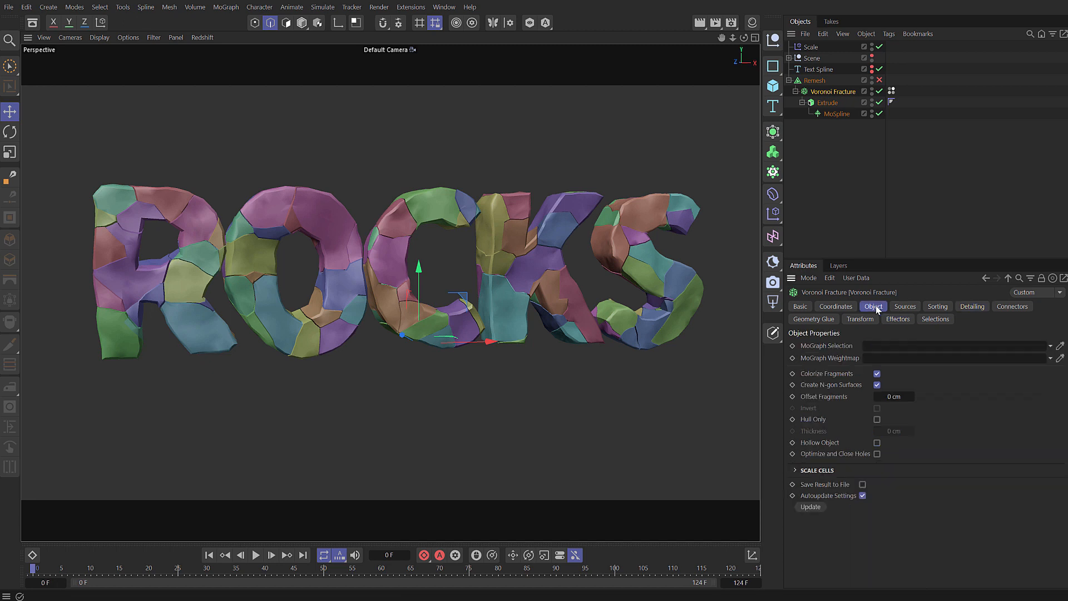
pyautogui.click(796, 470)
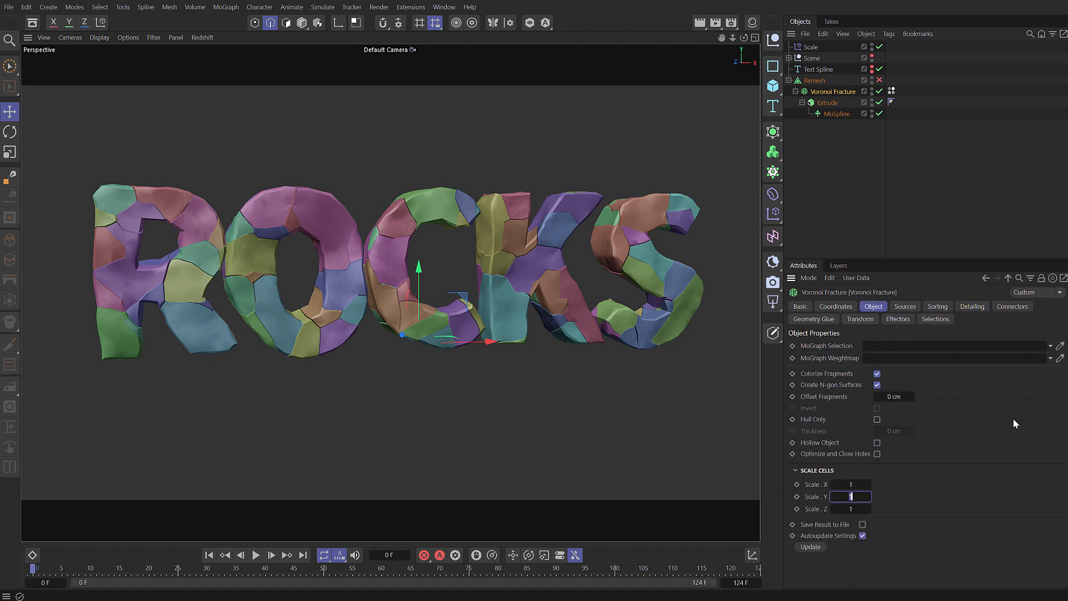
pyautogui.write('0.1')
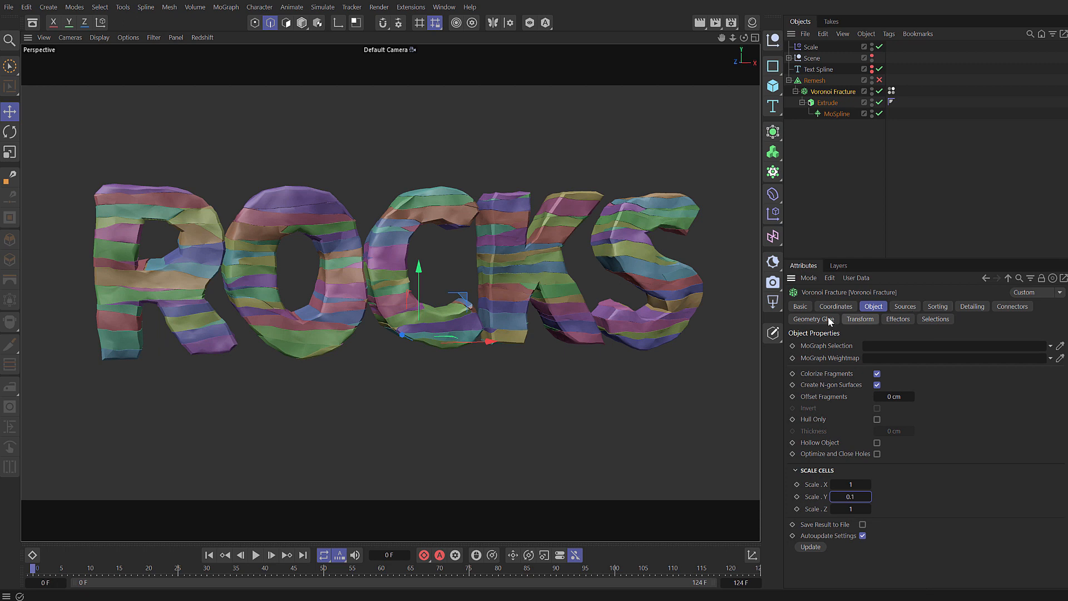
# - Glue cells into 30 clusters, adjust cluster and point seeds, and add a Plain effector
pyautogui.click(812, 319)
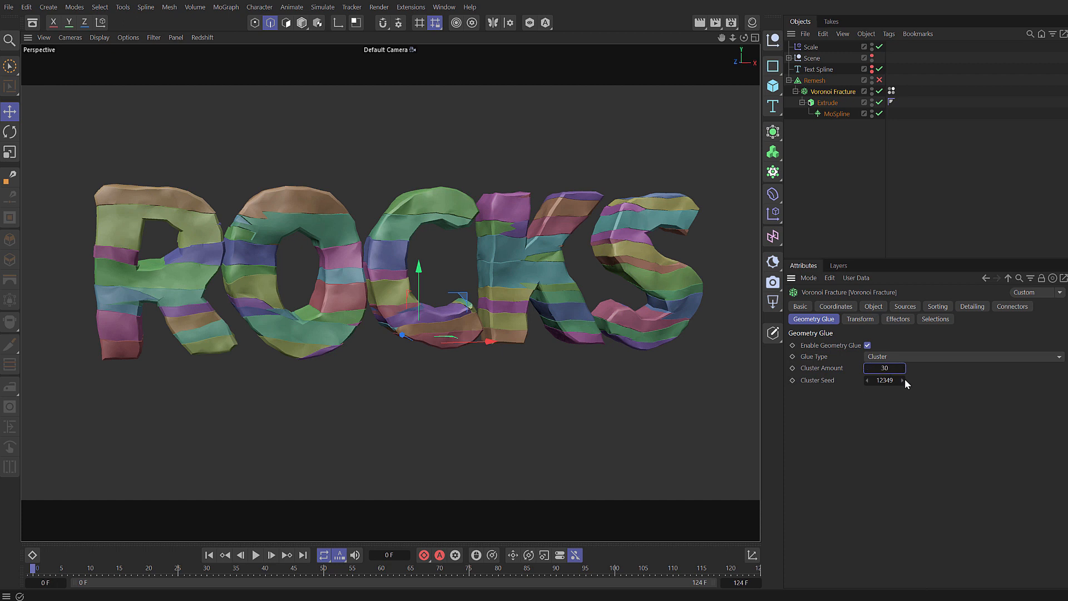
pyautogui.click(902, 378)
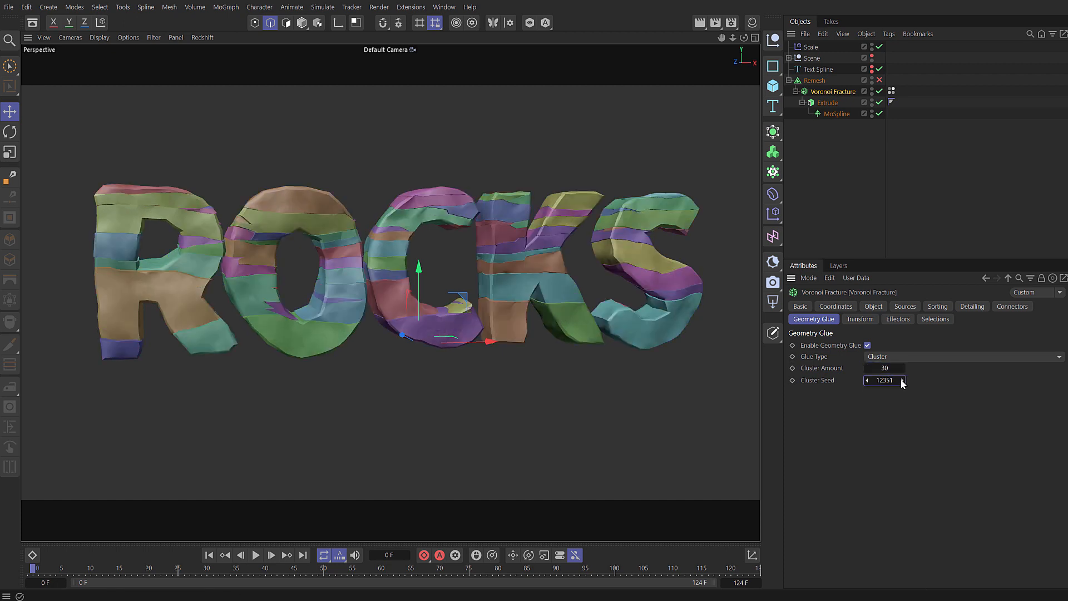
pyautogui.click(902, 377)
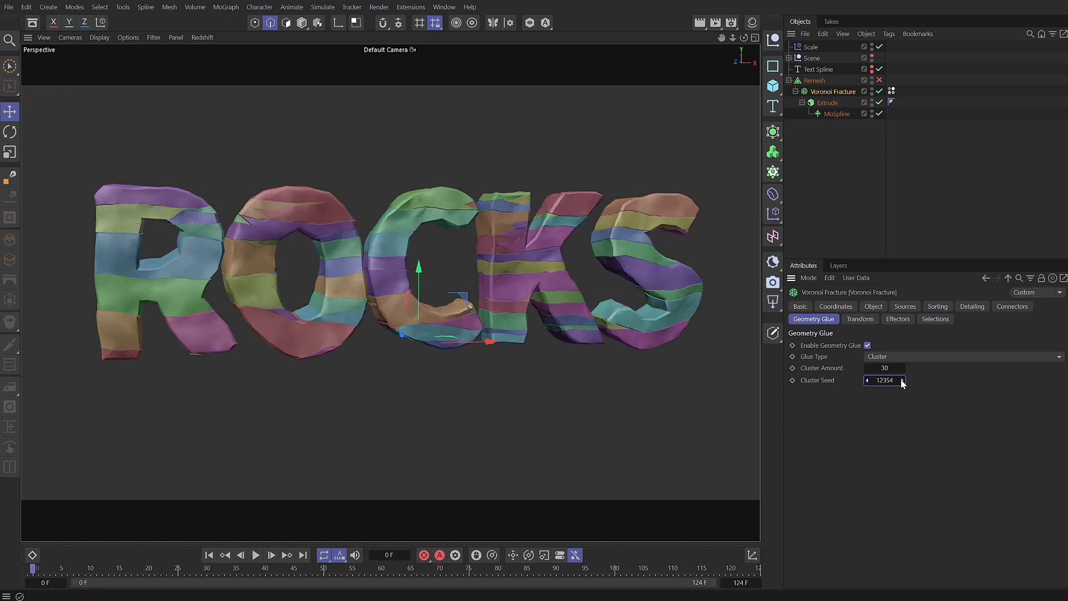
pyautogui.click(902, 380)
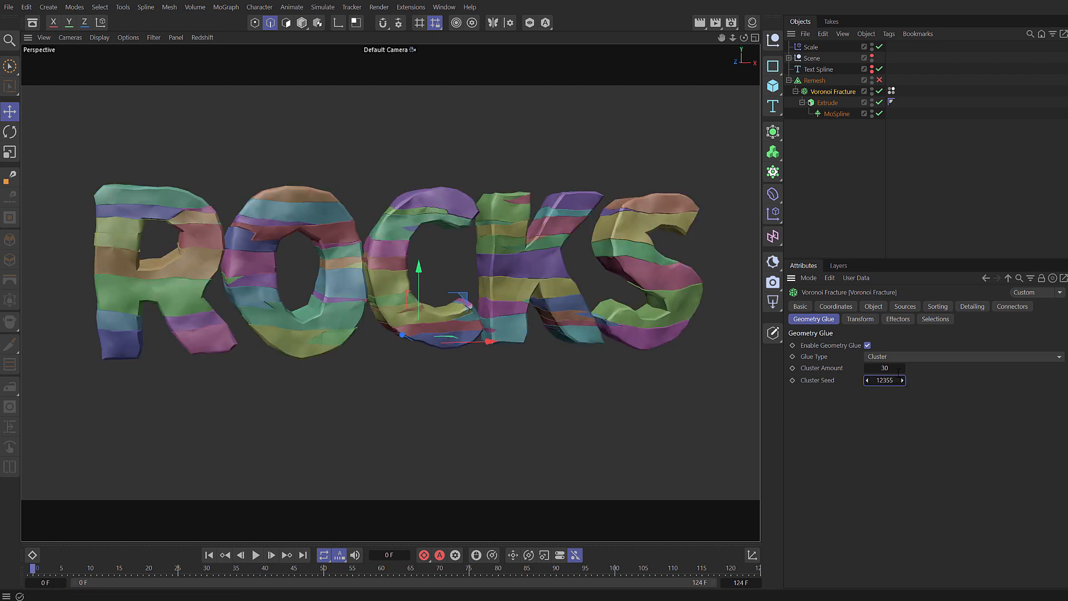
pyautogui.click(905, 306)
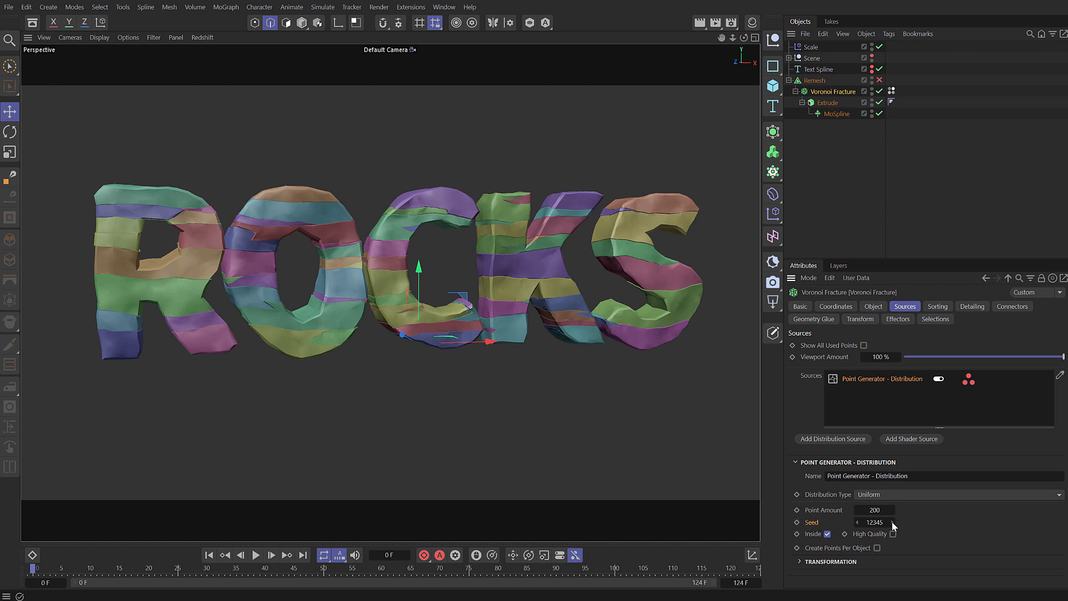
pyautogui.click(890, 519)
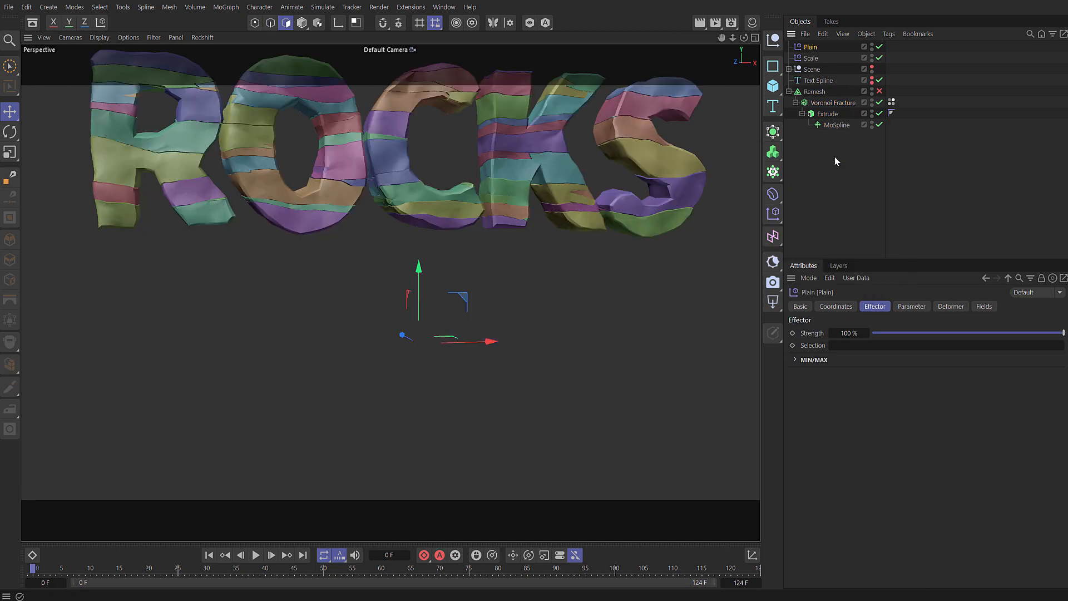
pyautogui.doubleClick(811, 46)
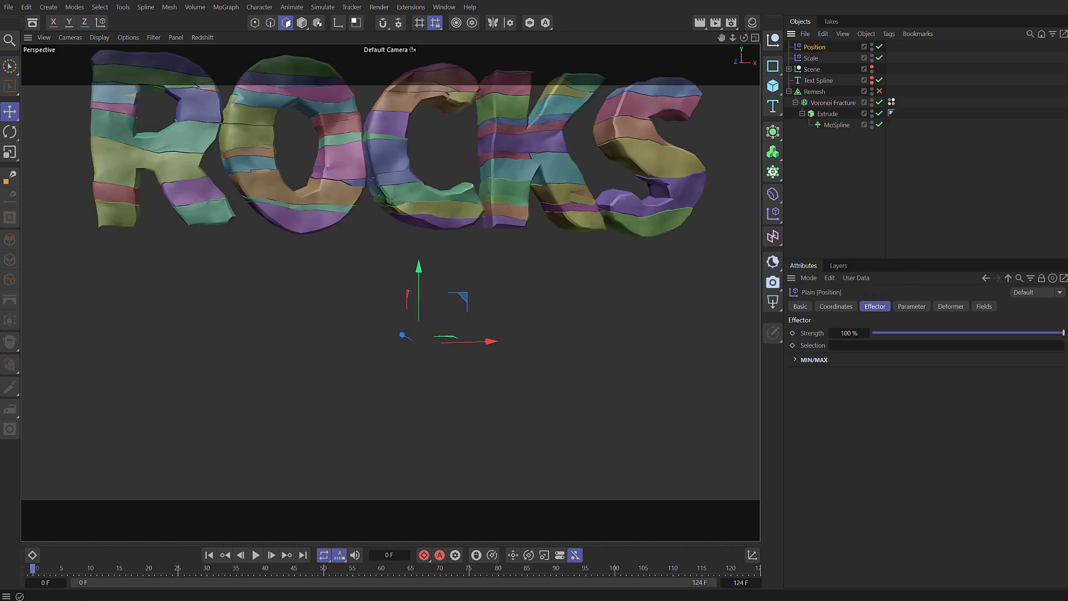
# - Offset the Position effector 5 cm on X and Z, with Y at 0 cm
pyautogui.click(911, 306)
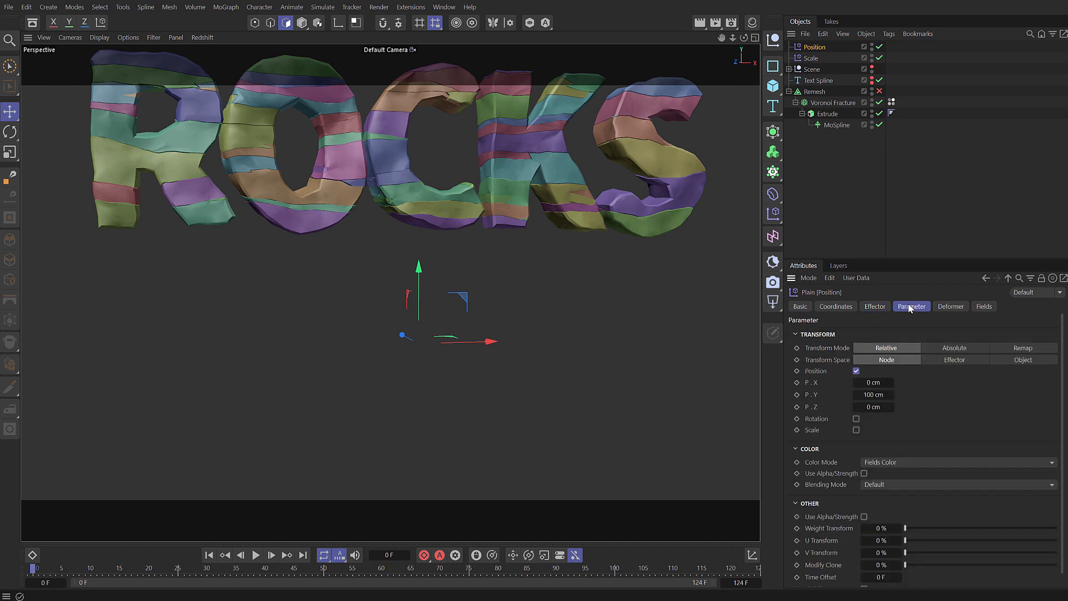
pyautogui.click(873, 382)
pyautogui.write('5')
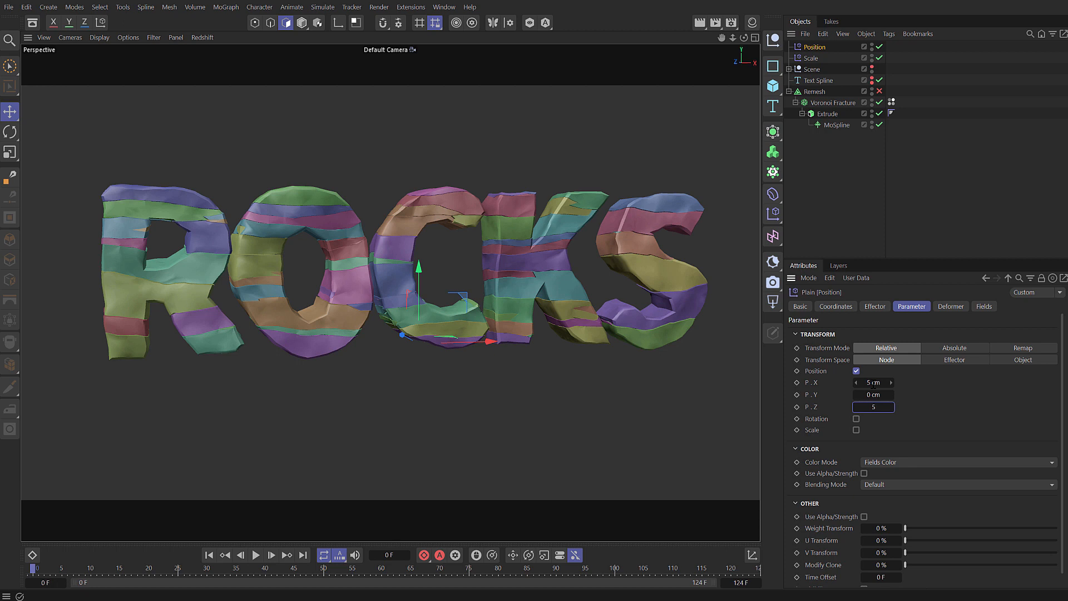
pyautogui.press('Return')
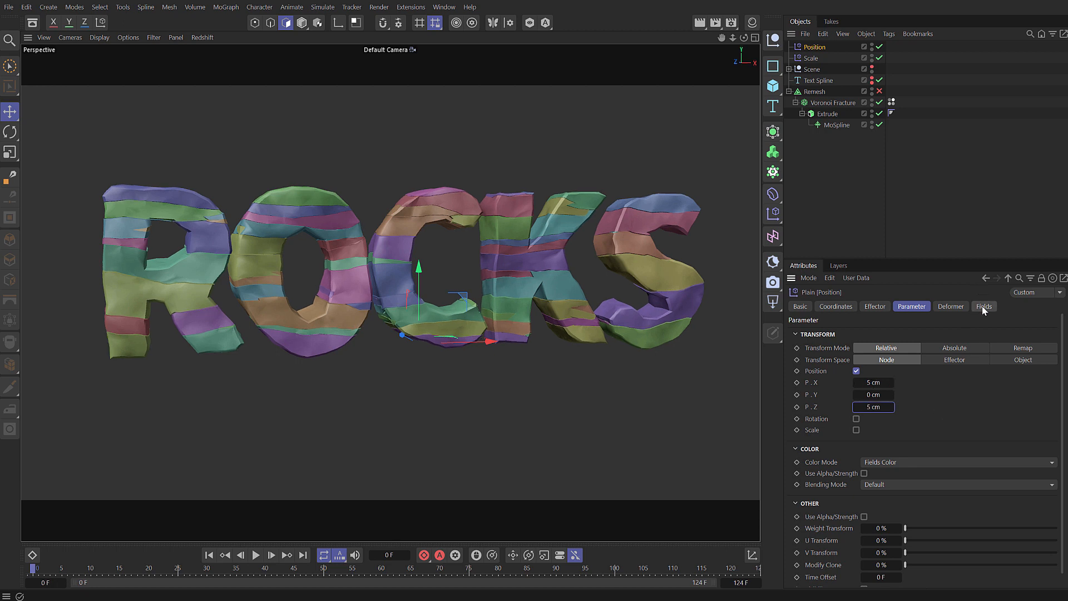
pyautogui.click(983, 306)
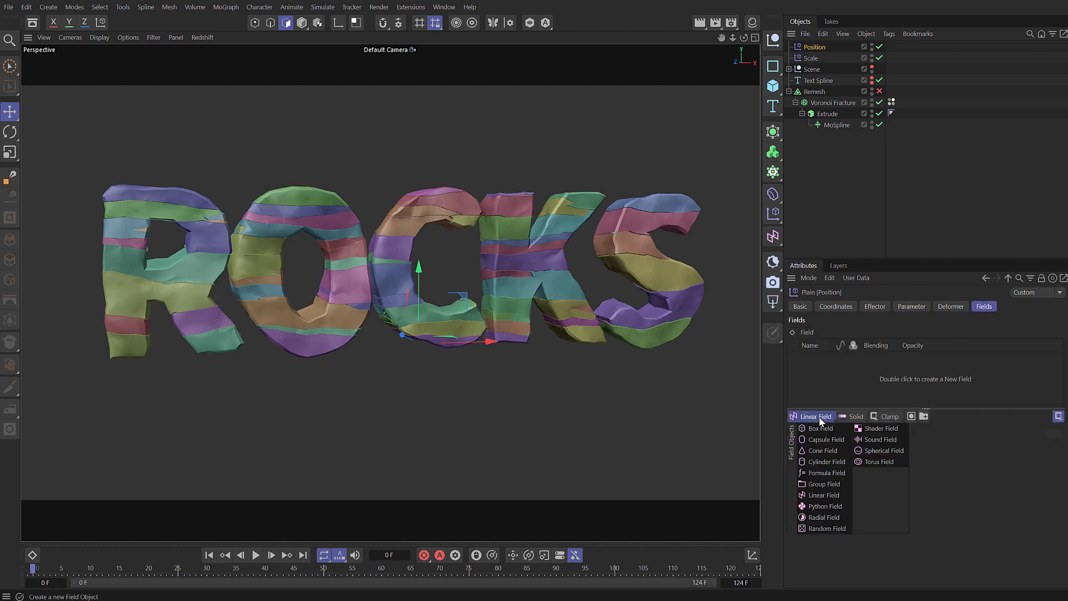
# - Add a Random Field to the Position effector, adjusting its remapping and seed
pyautogui.click(822, 528)
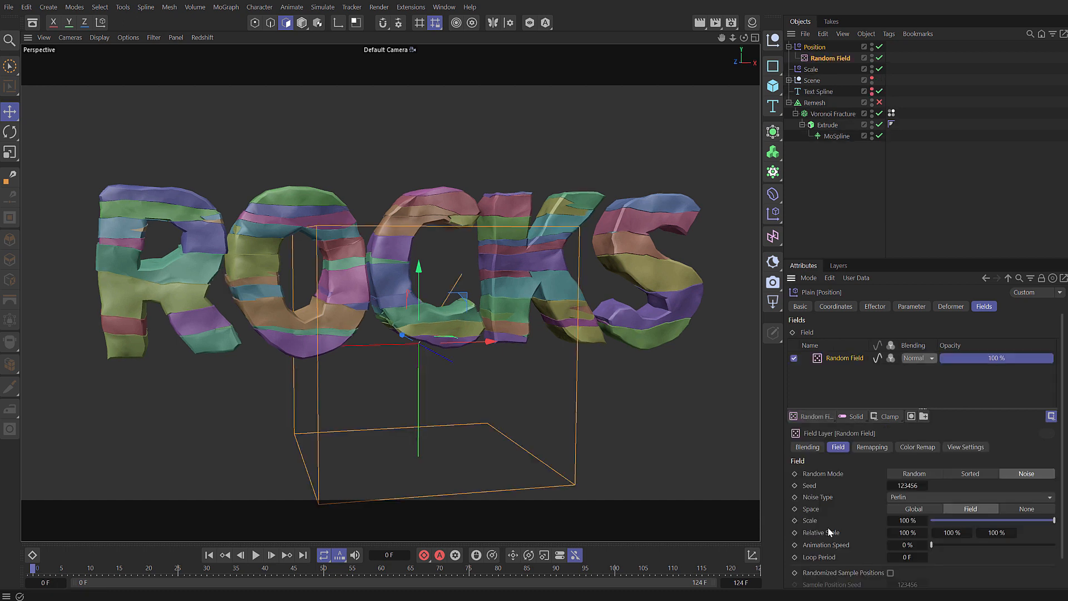
pyautogui.click(872, 446)
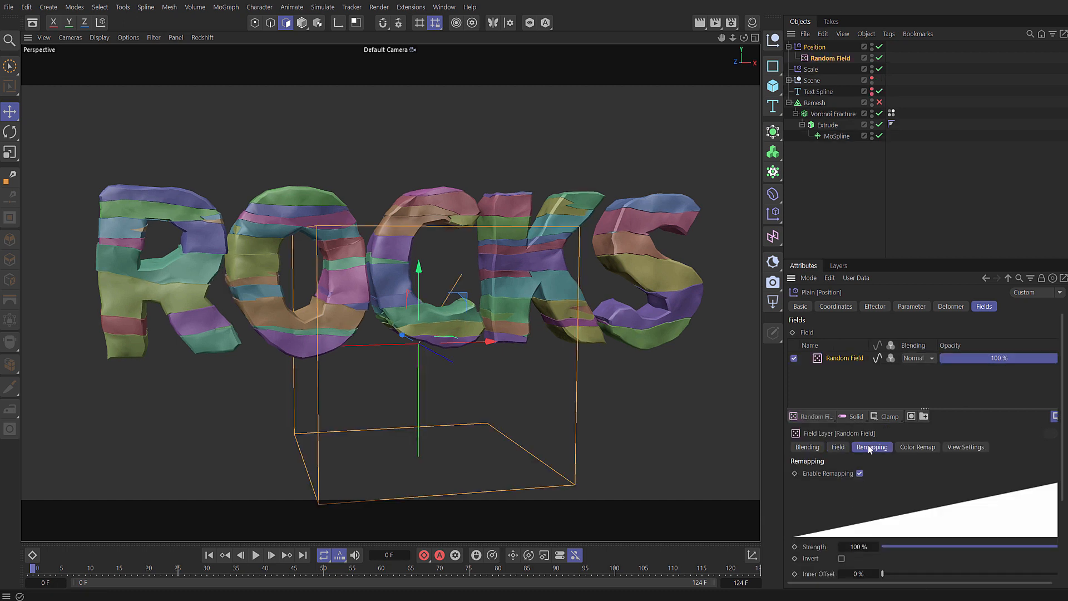
pyautogui.scroll(-3)
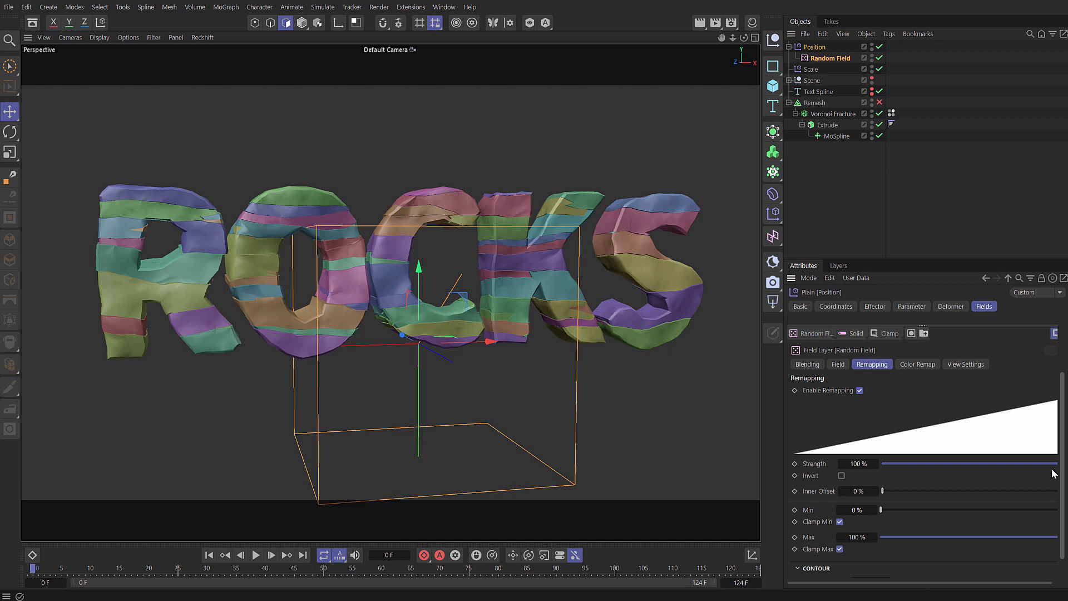
pyautogui.scroll(-3)
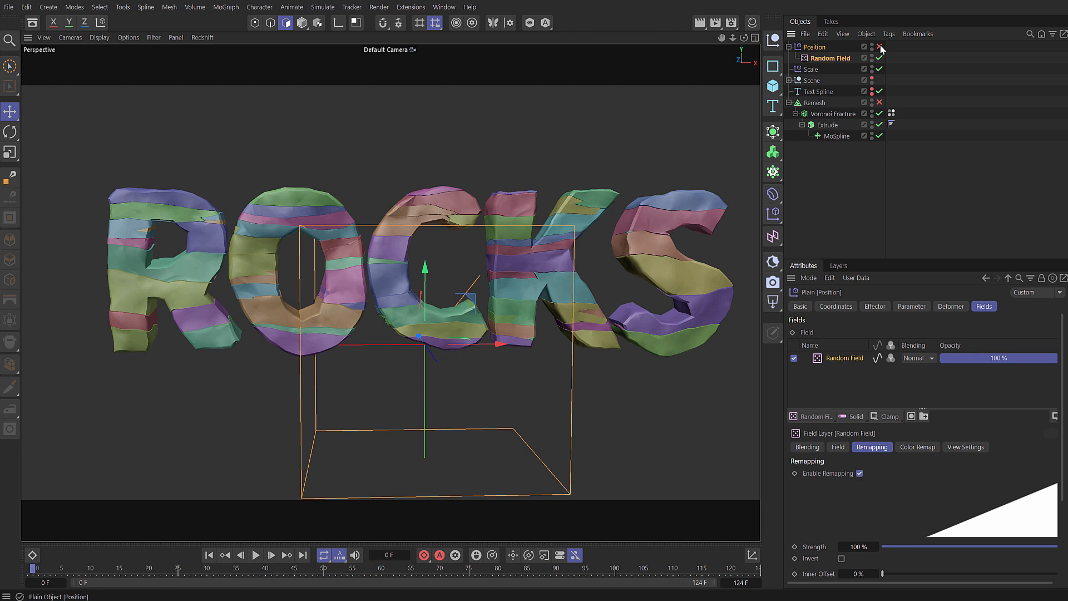
pyautogui.click(837, 446)
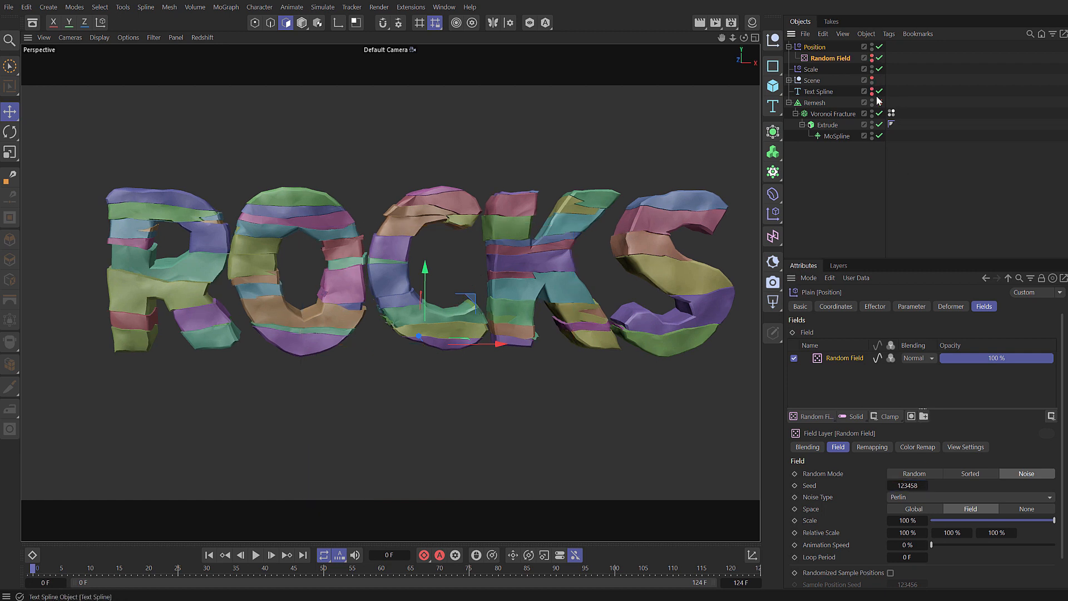
# - Switch the Remesh object on for the fractured ROCKS
pyautogui.click(879, 102)
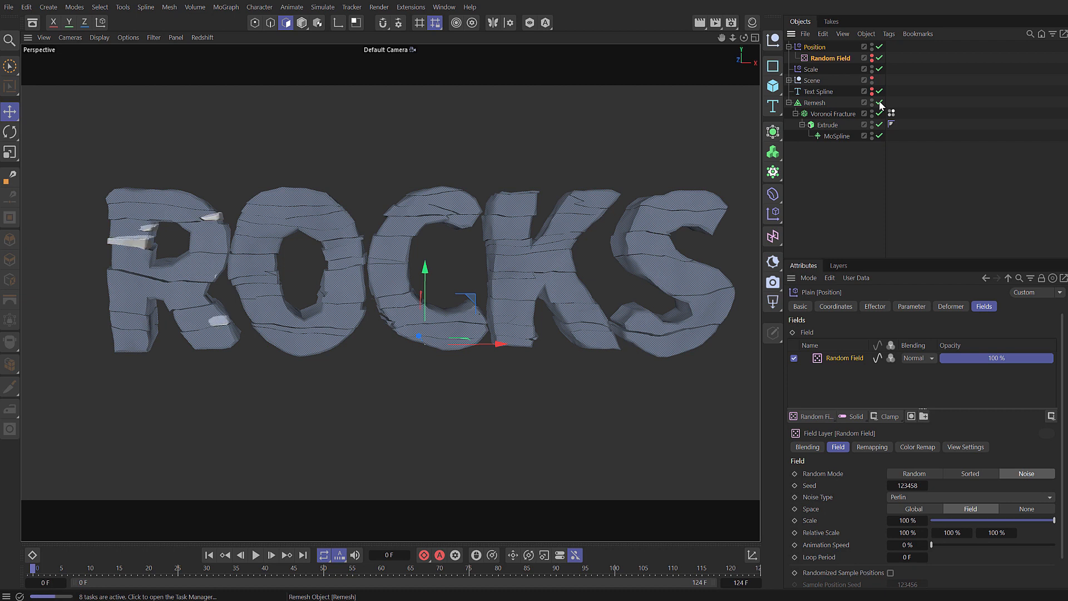
pyautogui.click(880, 103)
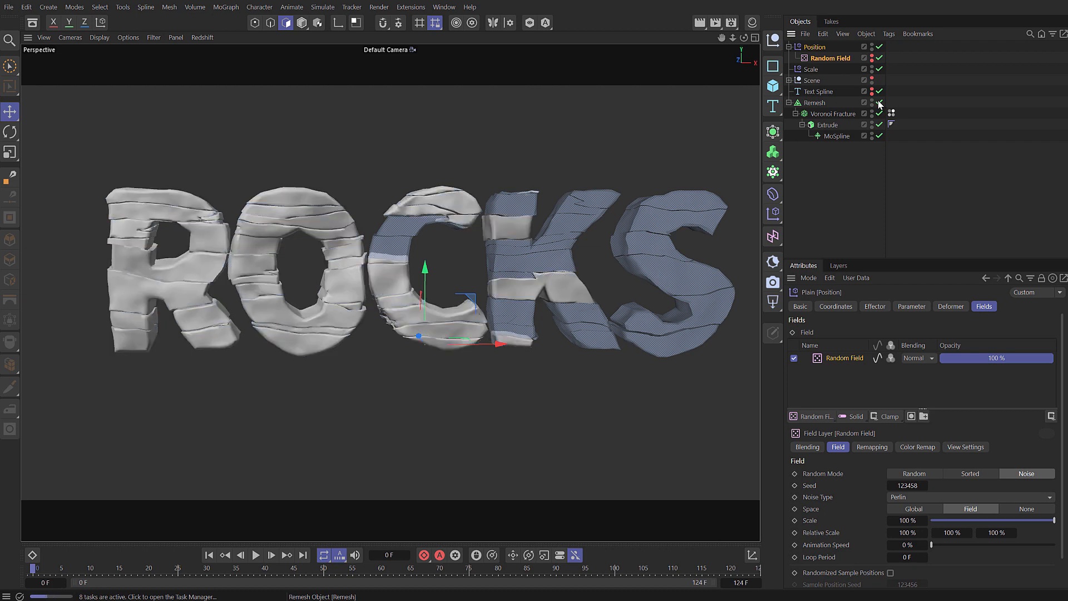
pyautogui.click(880, 102)
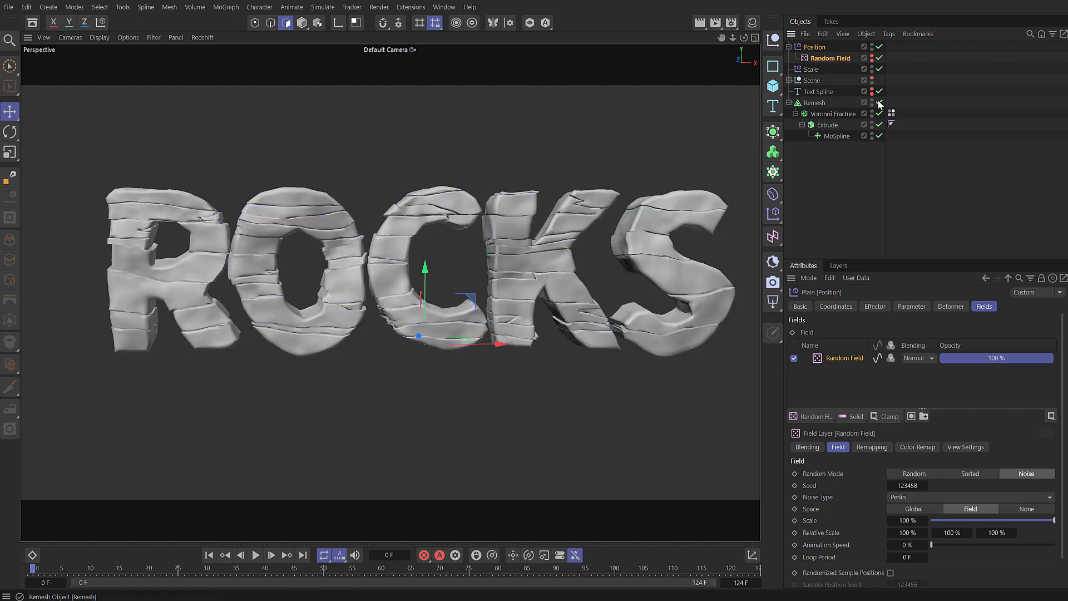
# - Add a Redshift Object tag to Remesh with geometry override, tessellation and displacement
pyautogui.rightClick(830, 102)
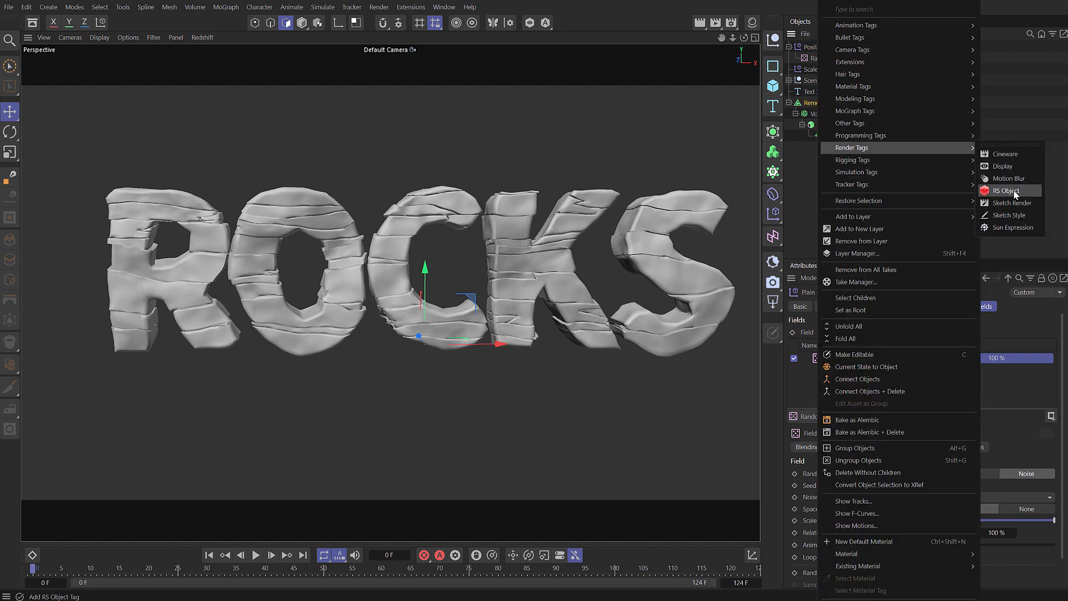
pyautogui.click(1007, 190)
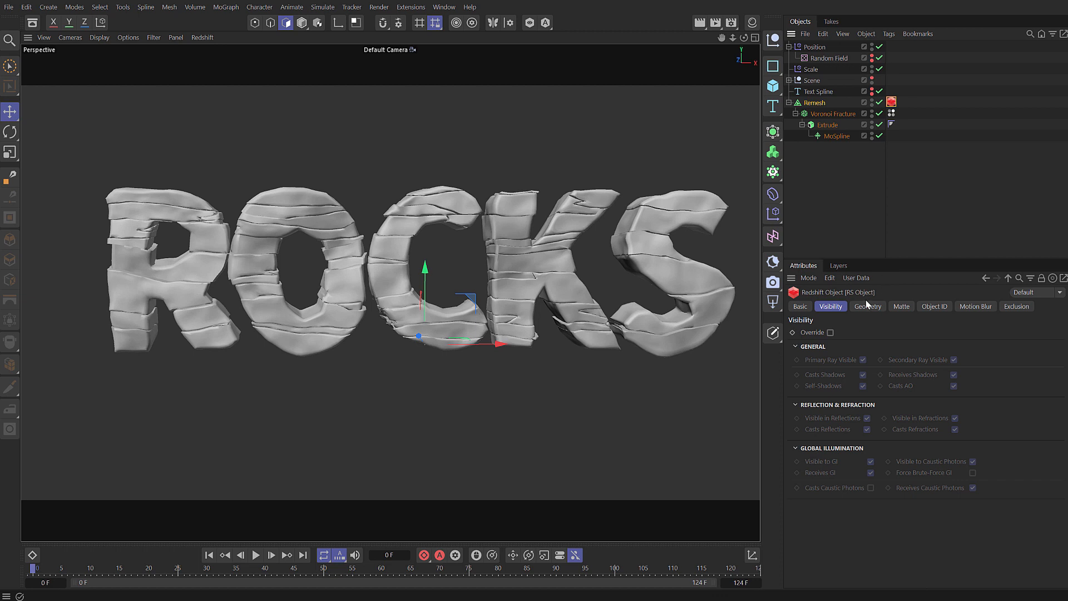
pyautogui.click(868, 306)
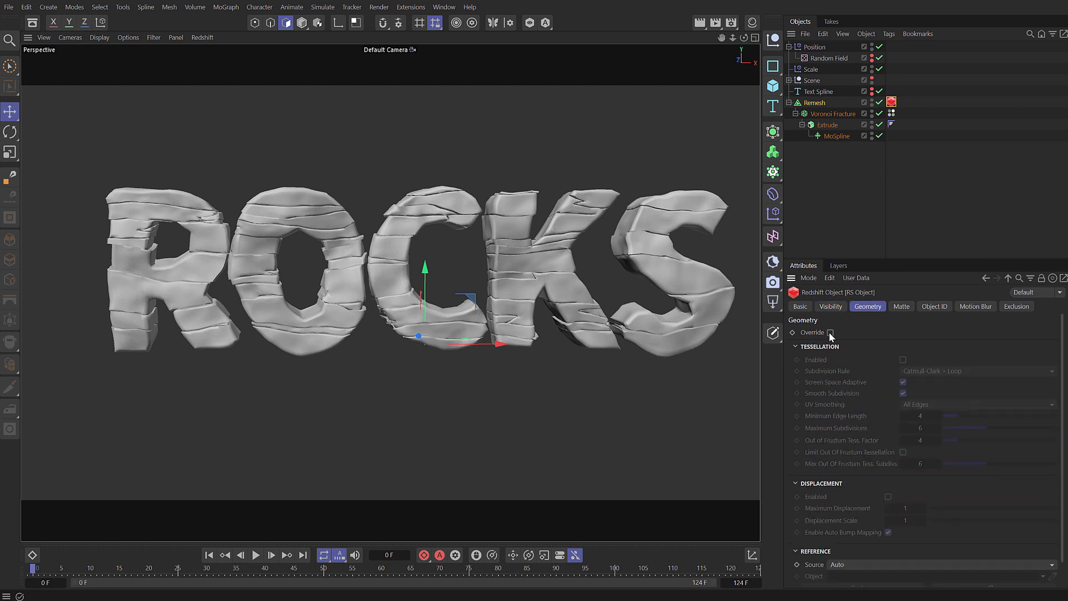
pyautogui.click(830, 332)
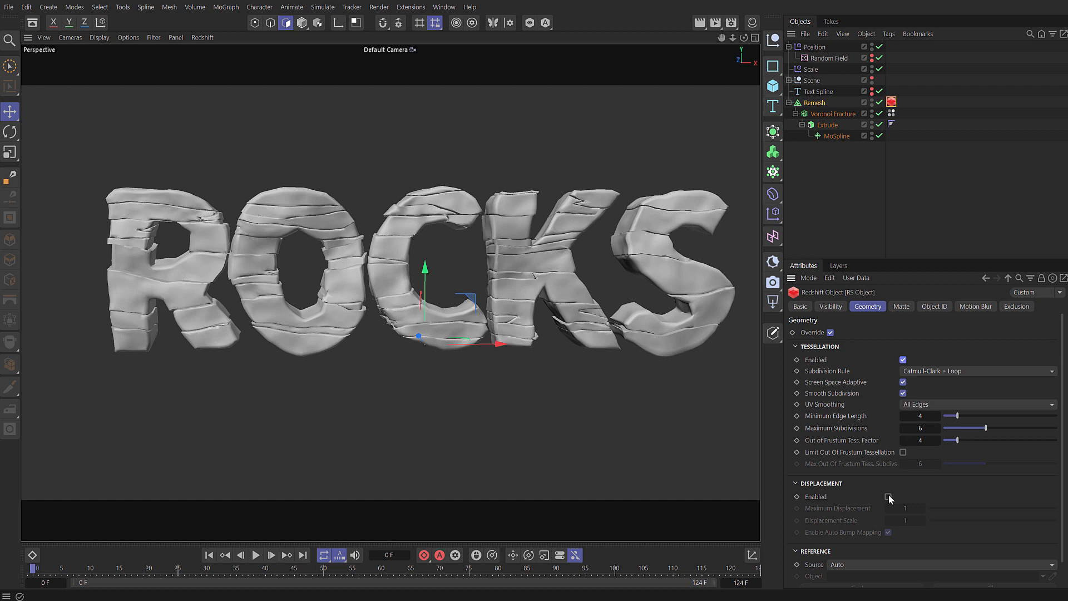
pyautogui.click(889, 496)
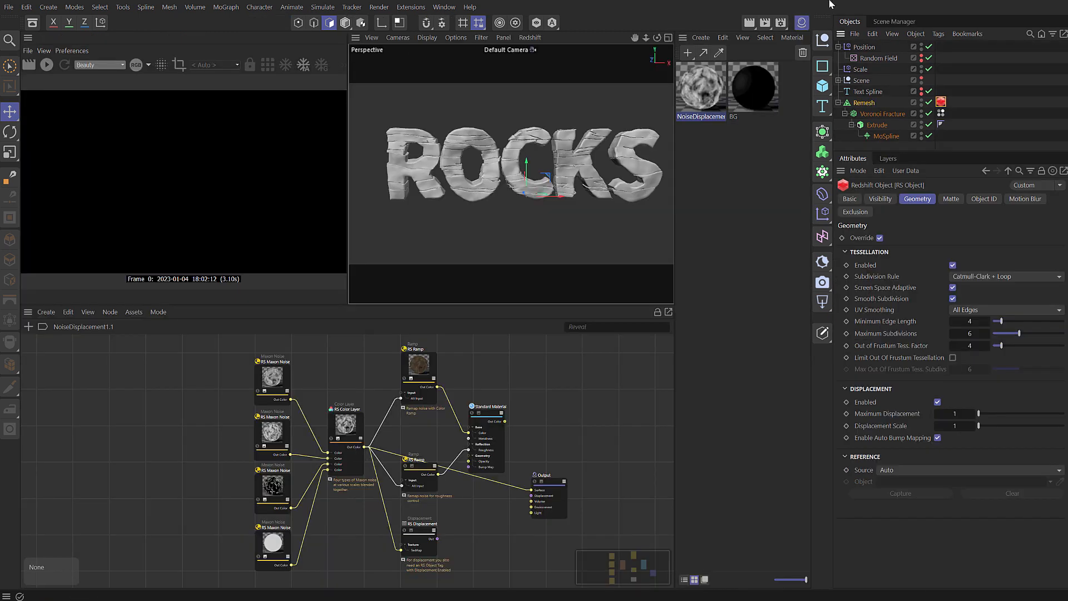
# - Apply NoiseDisplacement1.1 to Remesh, review its noise and blend nodes, and start the RS preview
pyautogui.click(701, 86)
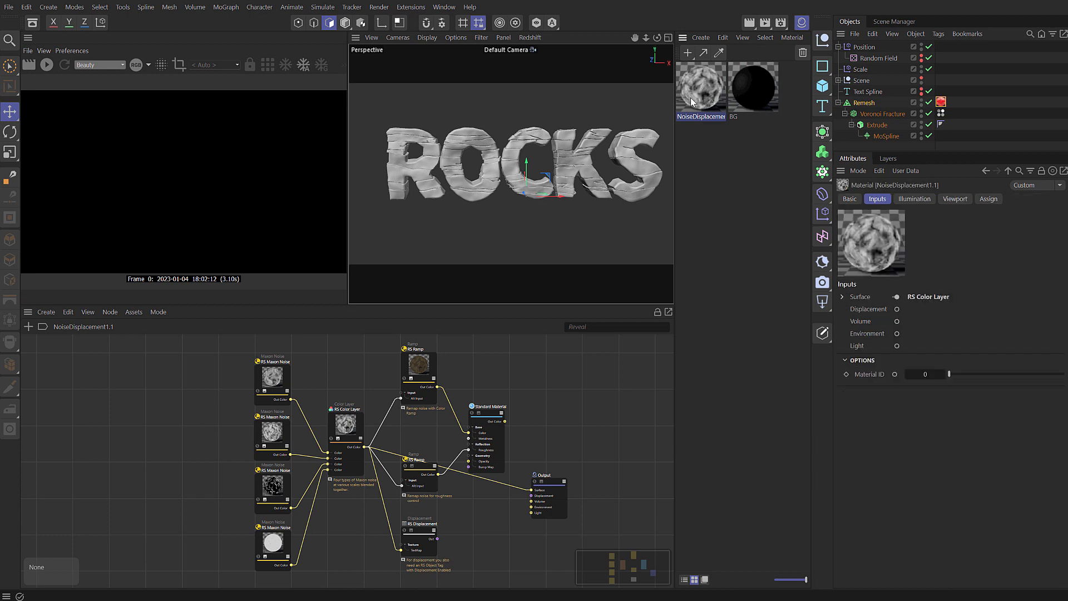
pyautogui.click(953, 101)
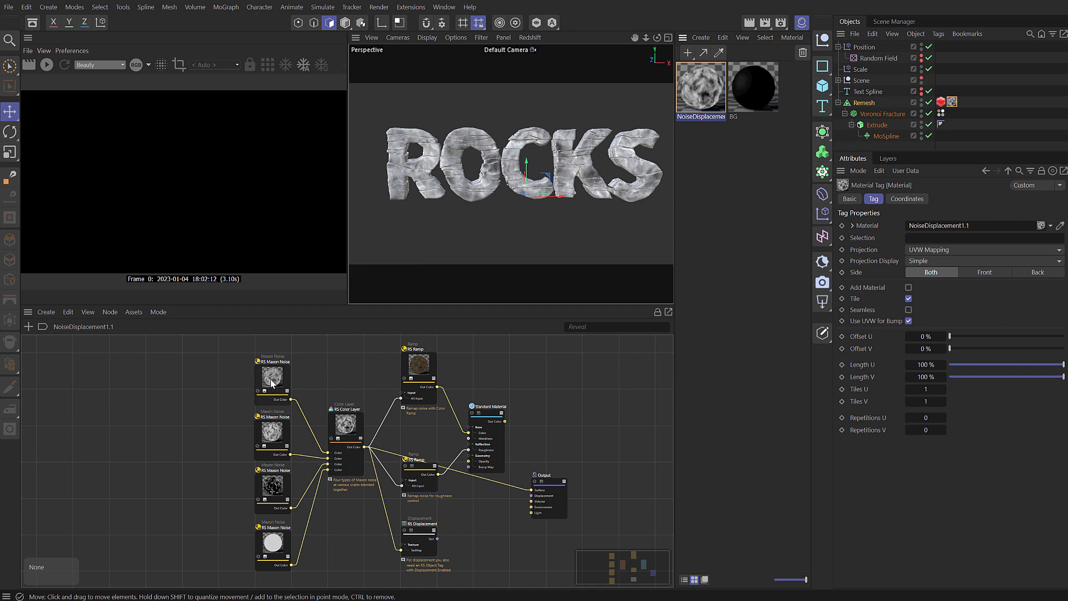
pyautogui.moveTo(288, 382)
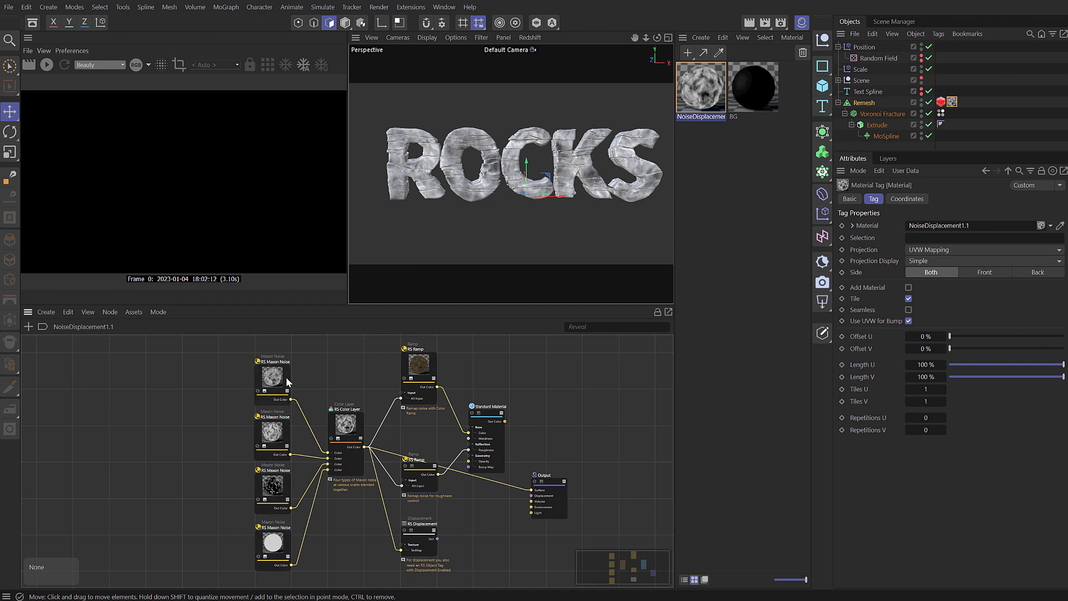
pyautogui.click(273, 440)
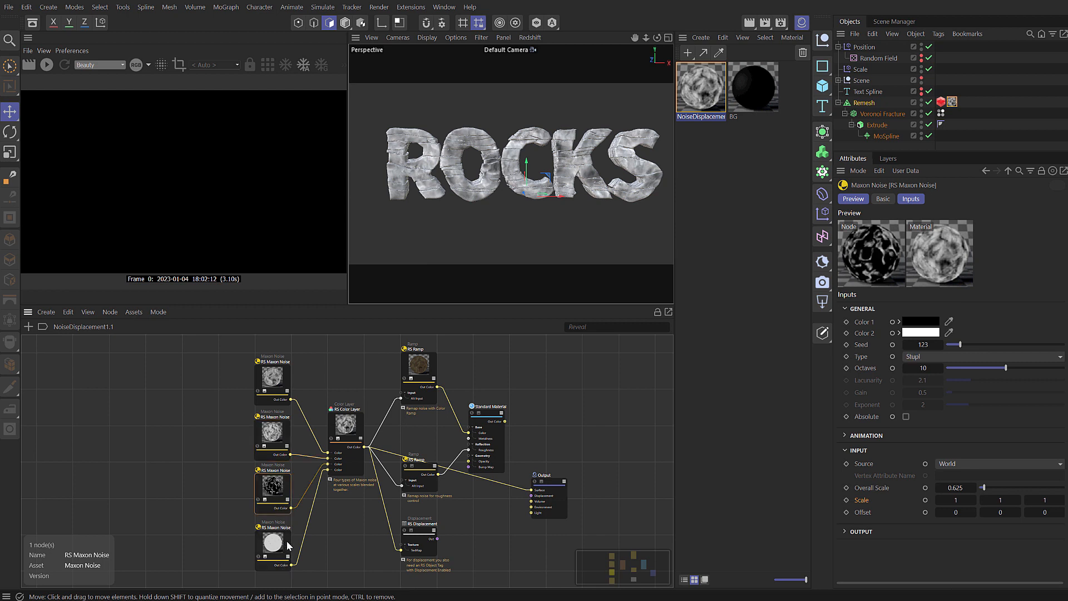
pyautogui.click(982, 356)
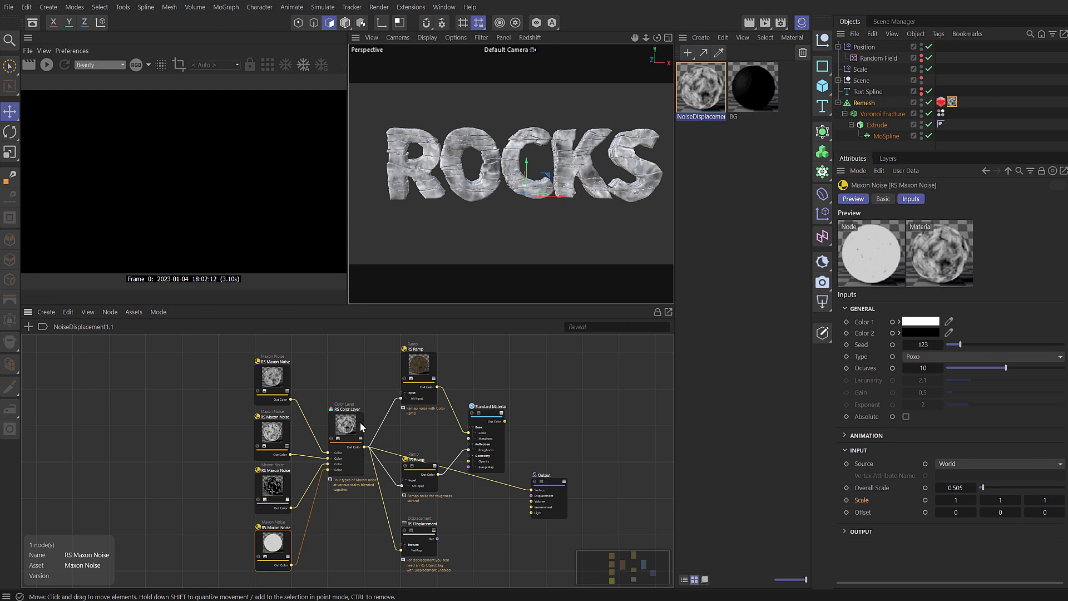
pyautogui.click(345, 424)
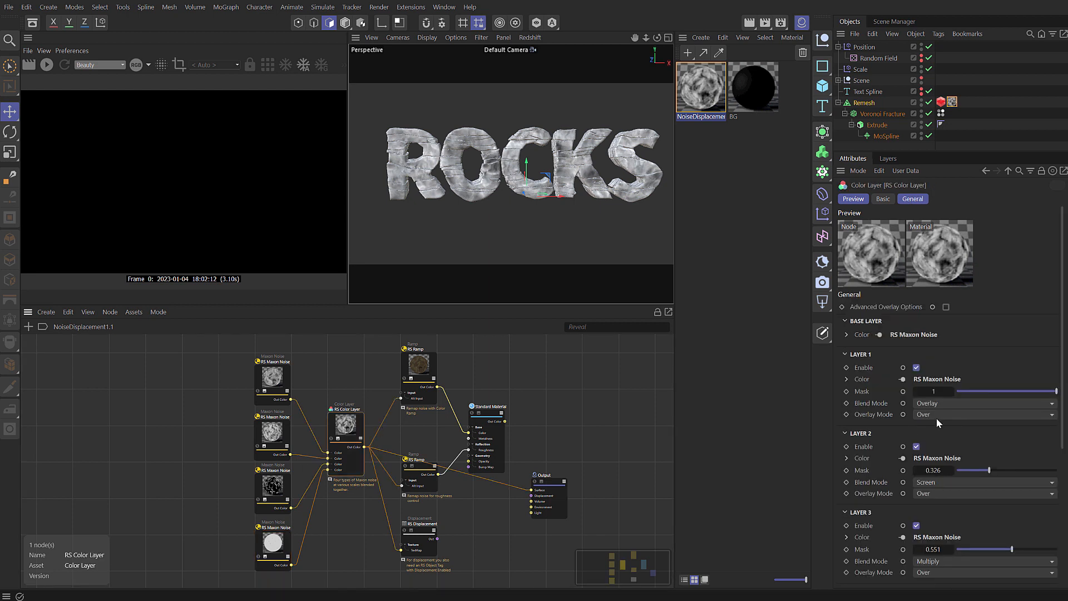
pyautogui.moveTo(934, 568)
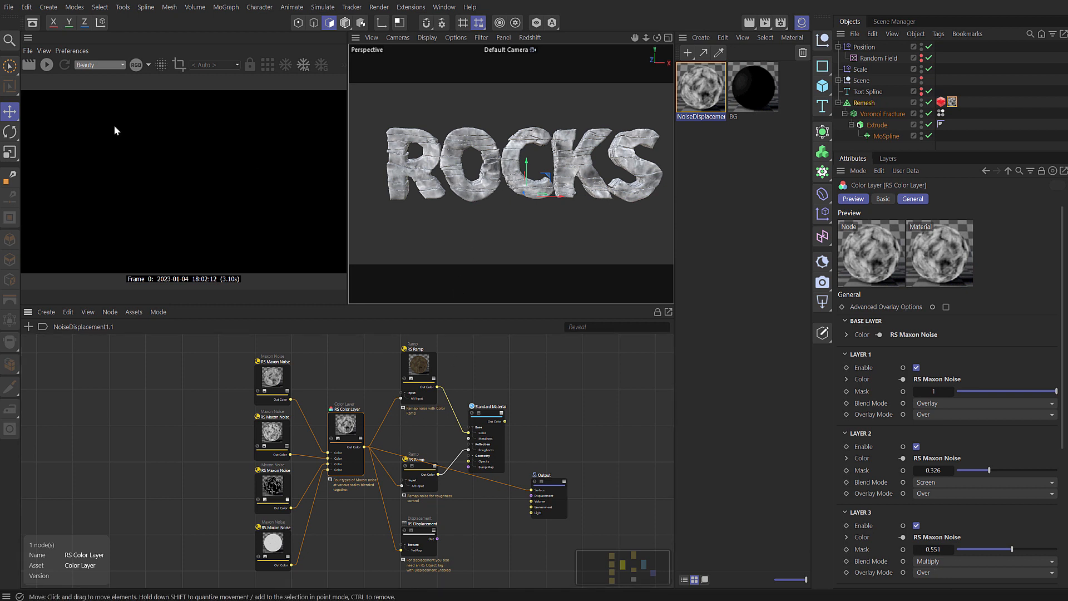
pyautogui.click(45, 65)
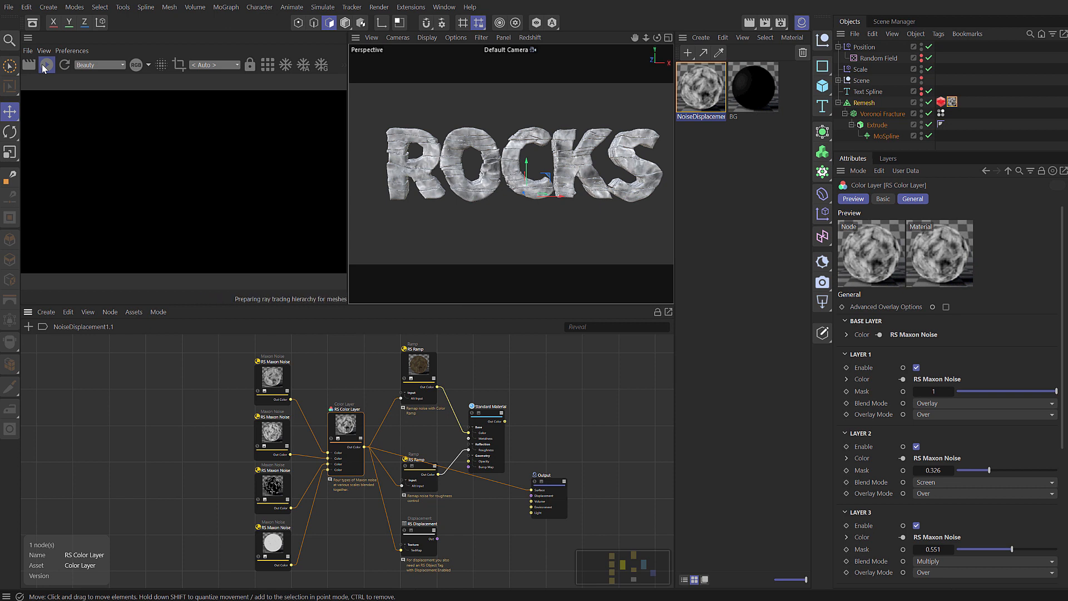
# - Set the Scale of all four RS Maxon Noise nodes to 4, 1, 4
pyautogui.click(46, 65)
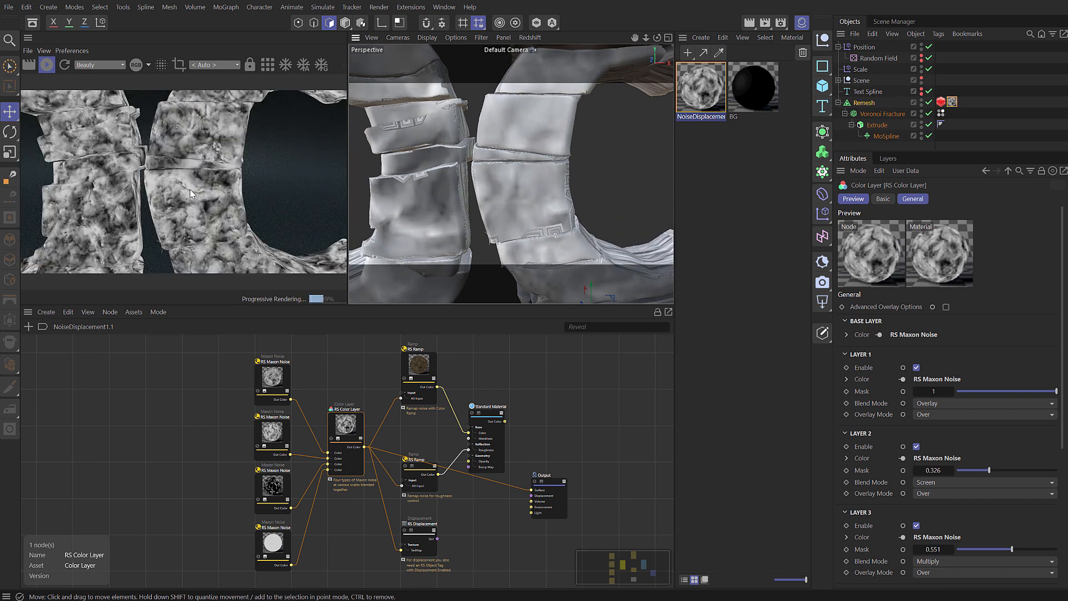
pyautogui.moveTo(219, 363)
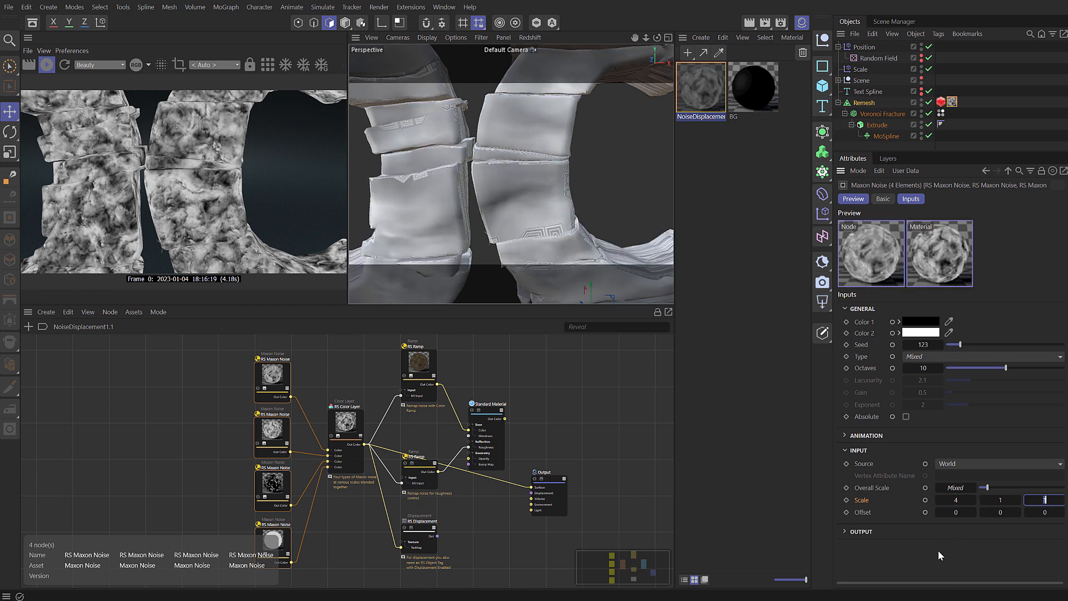
pyautogui.write('4')
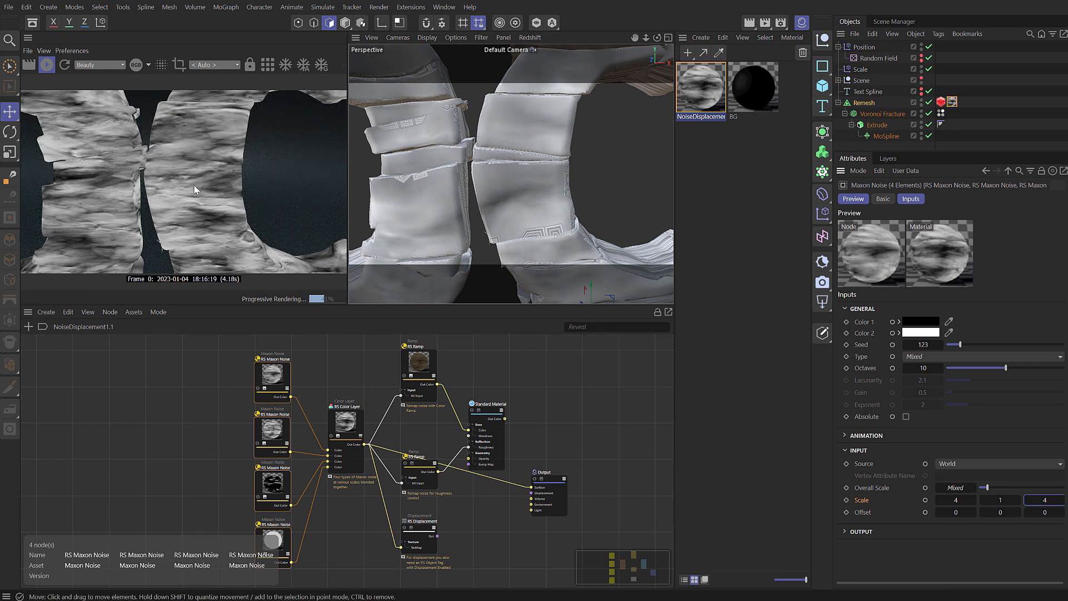
pyautogui.moveTo(210, 179)
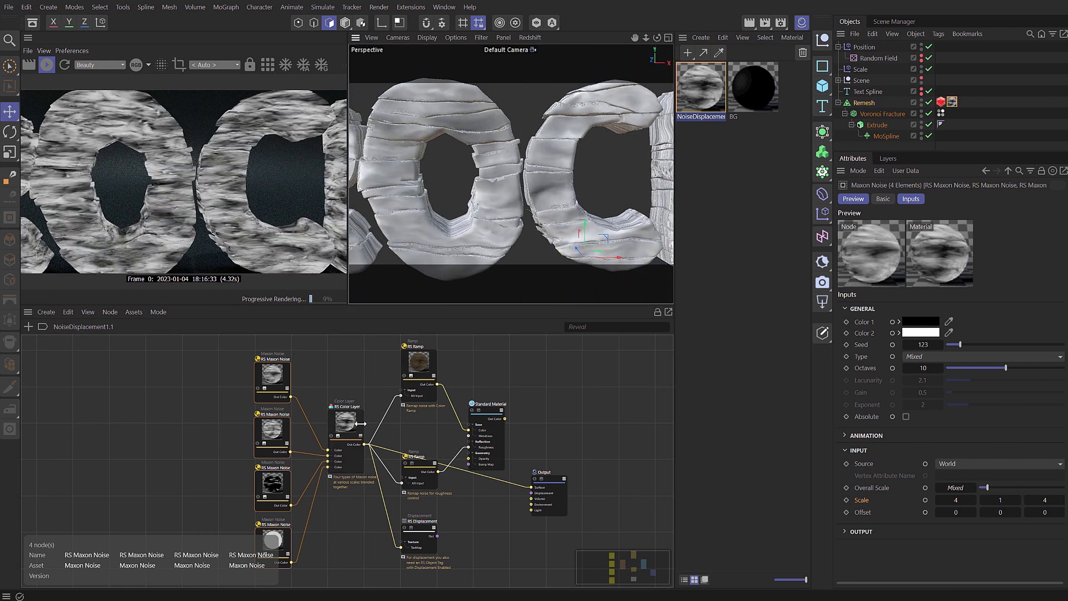
# - Adjust the RS Ramp colours and review the Standard Material, Color Layer and RS Displacement nodes
pyautogui.click(420, 361)
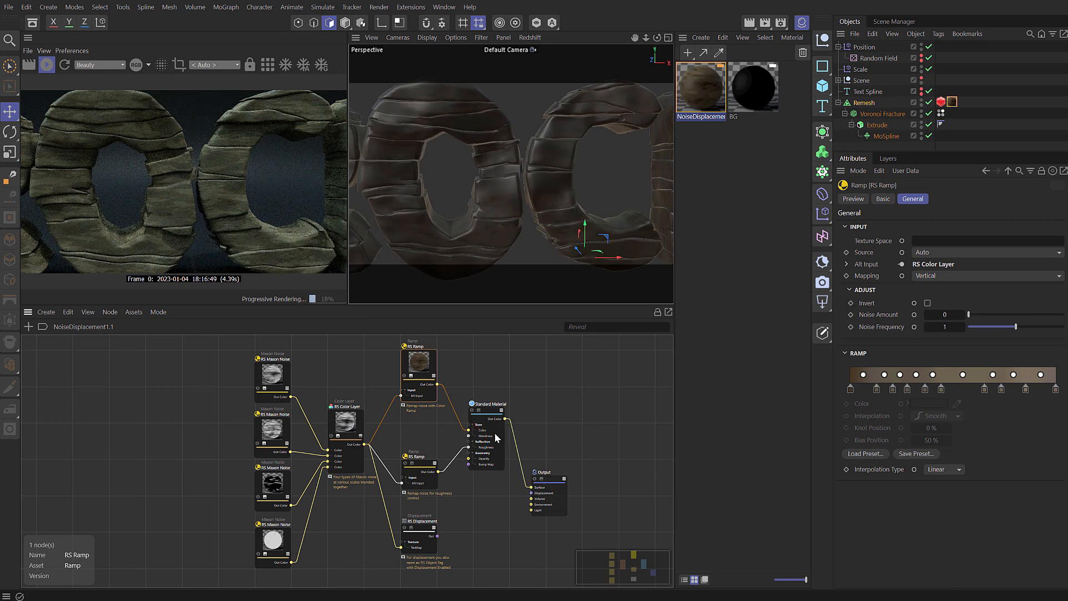
pyautogui.click(488, 404)
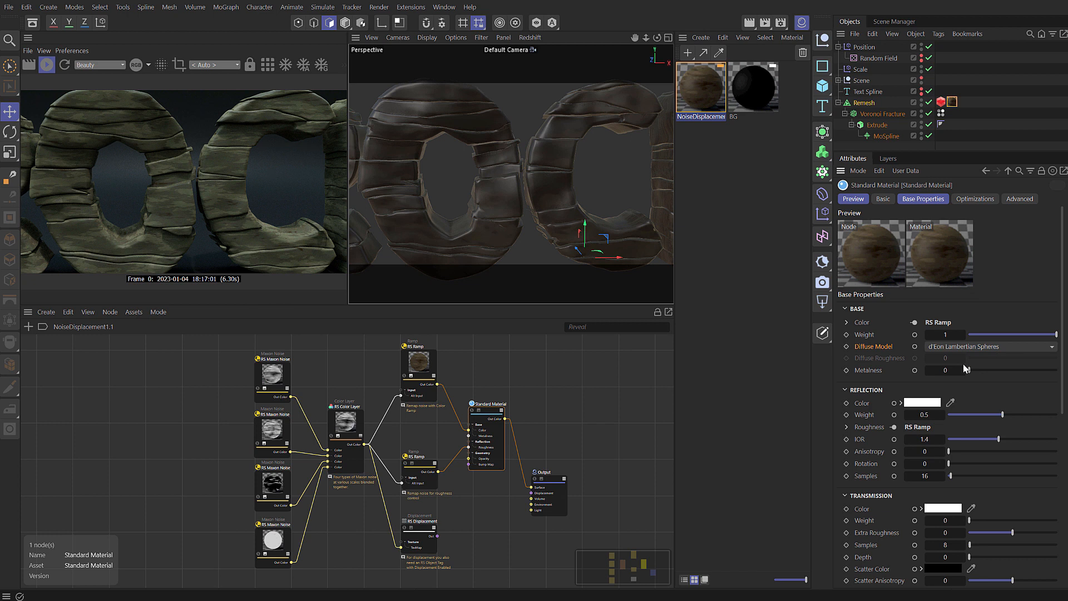
pyautogui.click(347, 418)
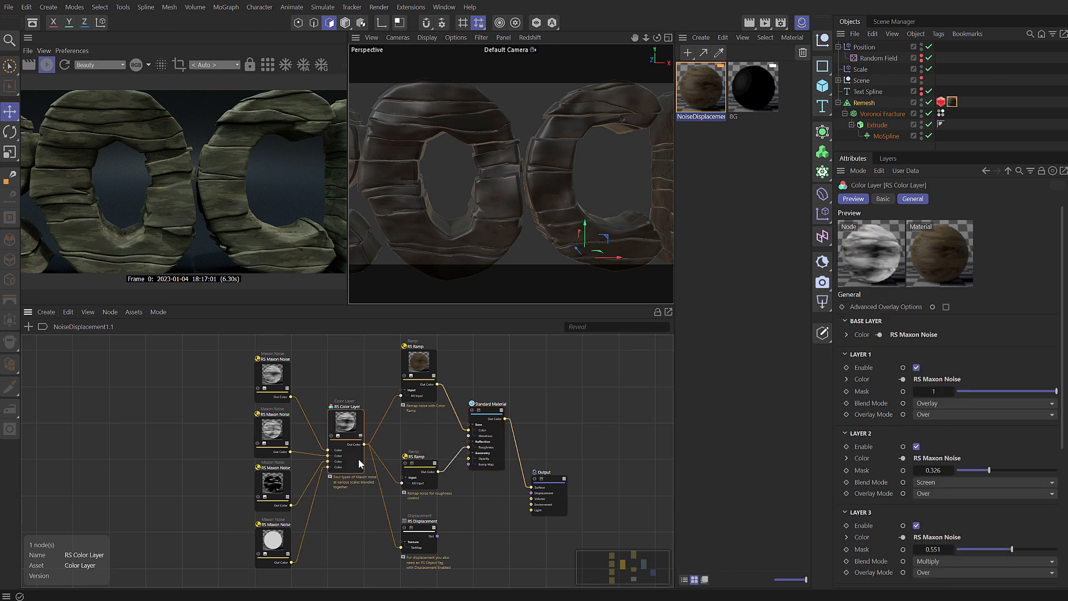
pyautogui.click(421, 522)
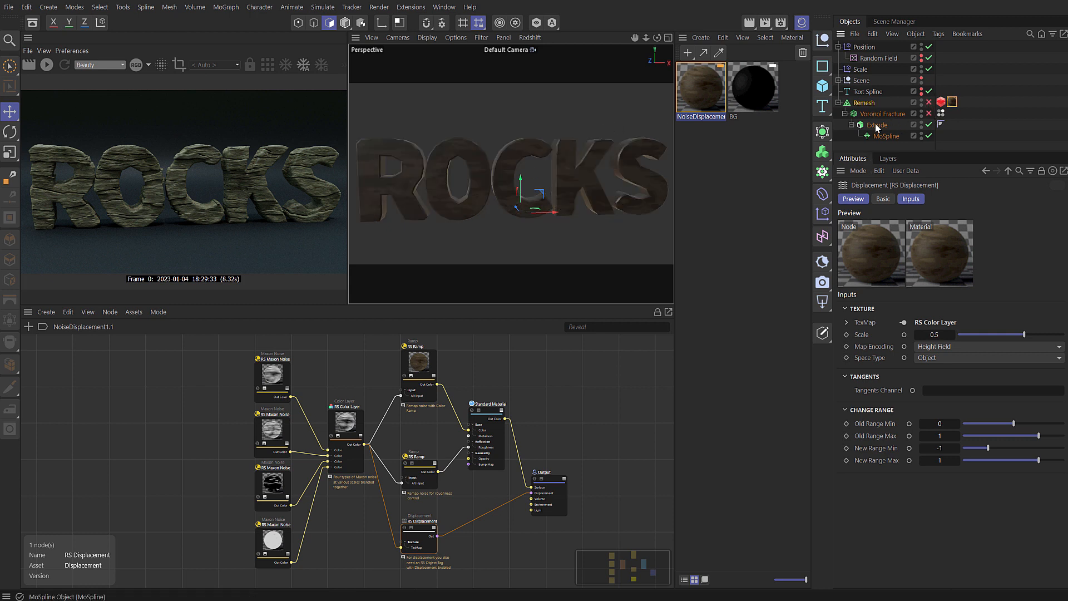
# - Change the Text Spline to STACK, check the Voronoi Fracture pieces, and re-enable Remesh
pyautogui.click(868, 91)
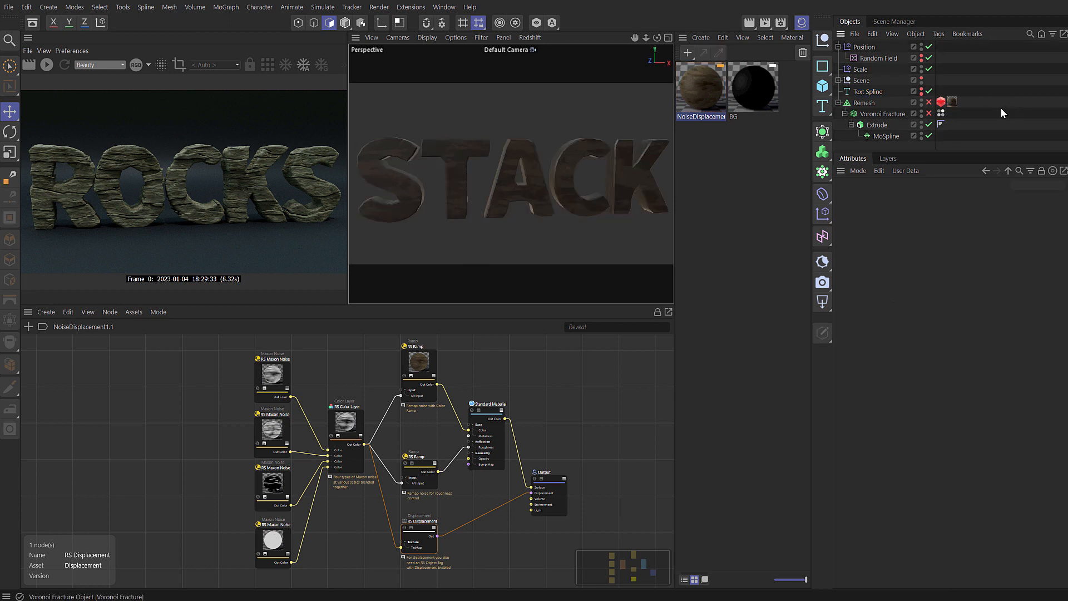
pyautogui.click(928, 115)
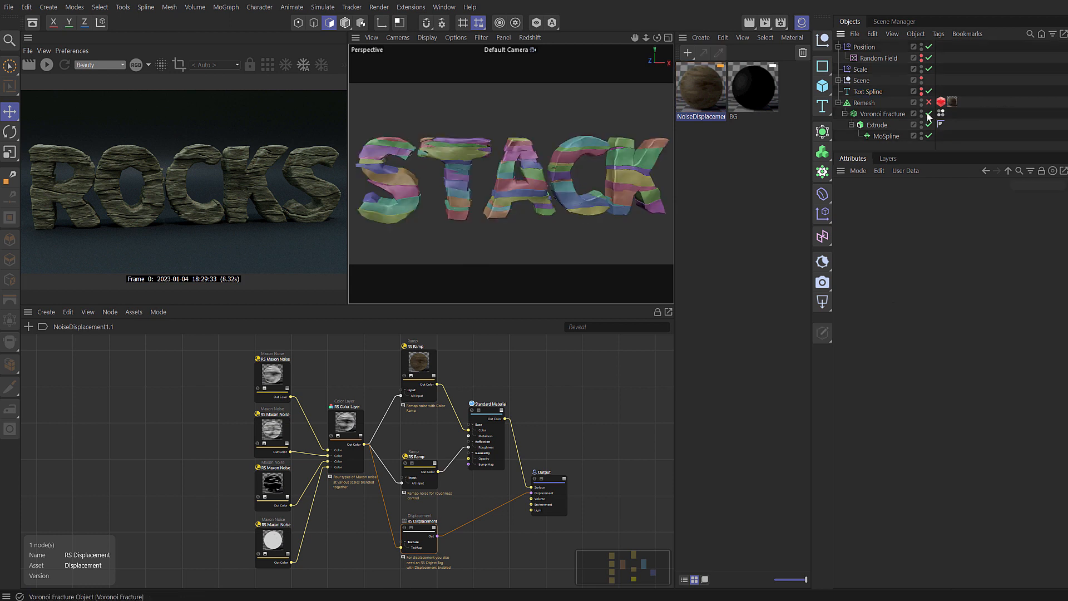
pyautogui.click(928, 102)
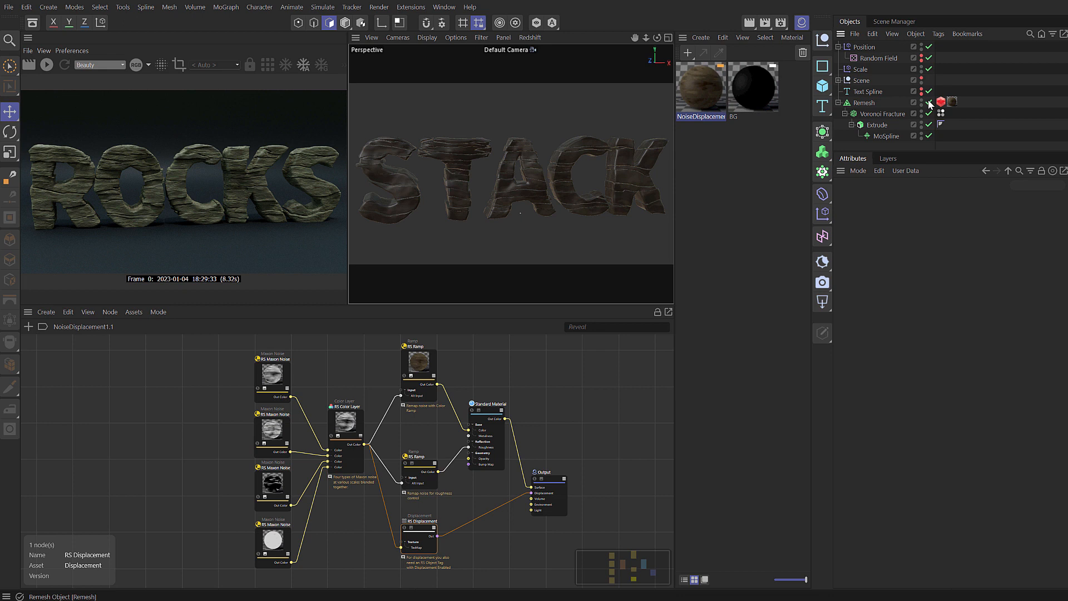
pyautogui.moveTo(107, 53)
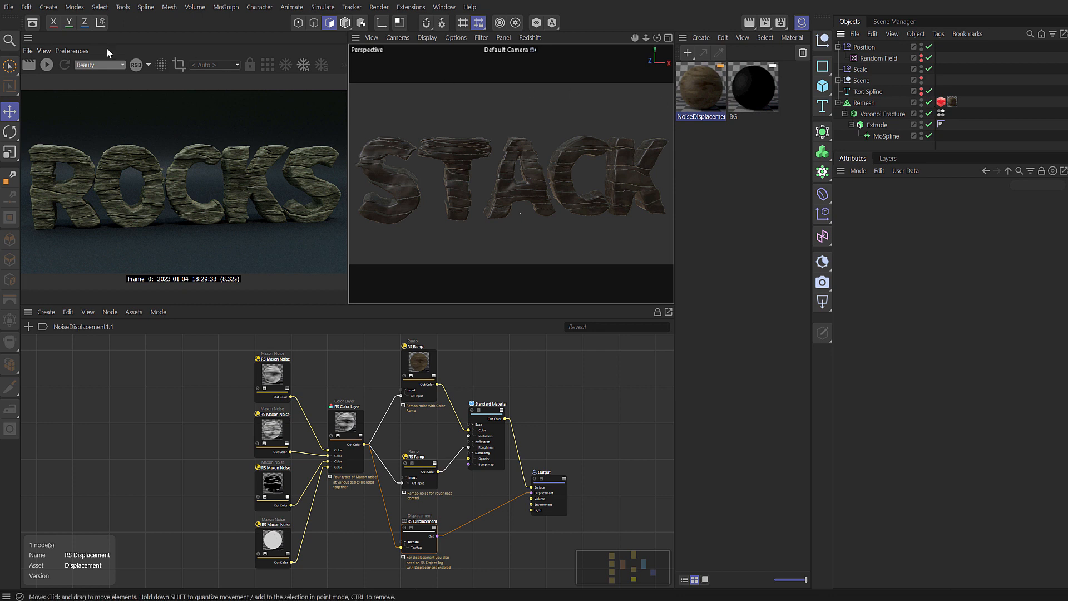